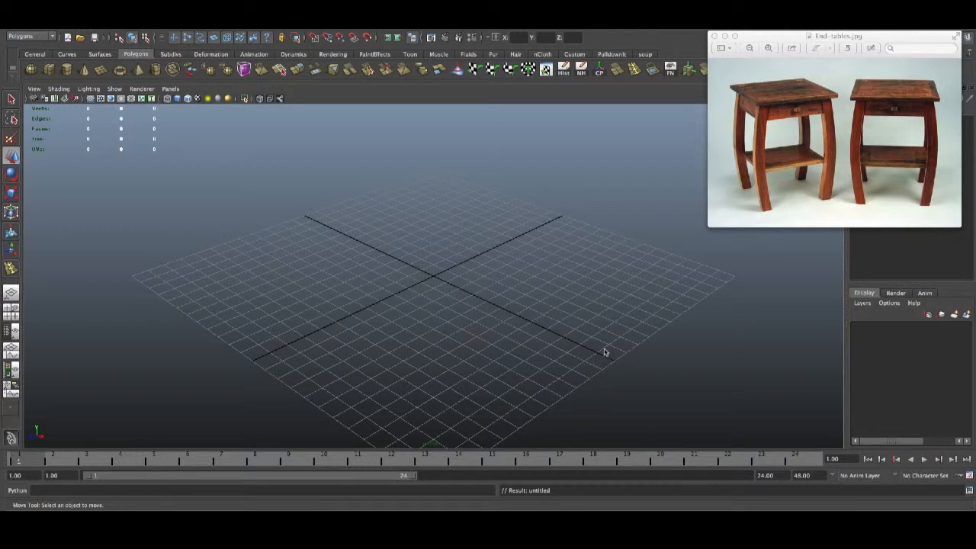
mouse_move(545, 296)
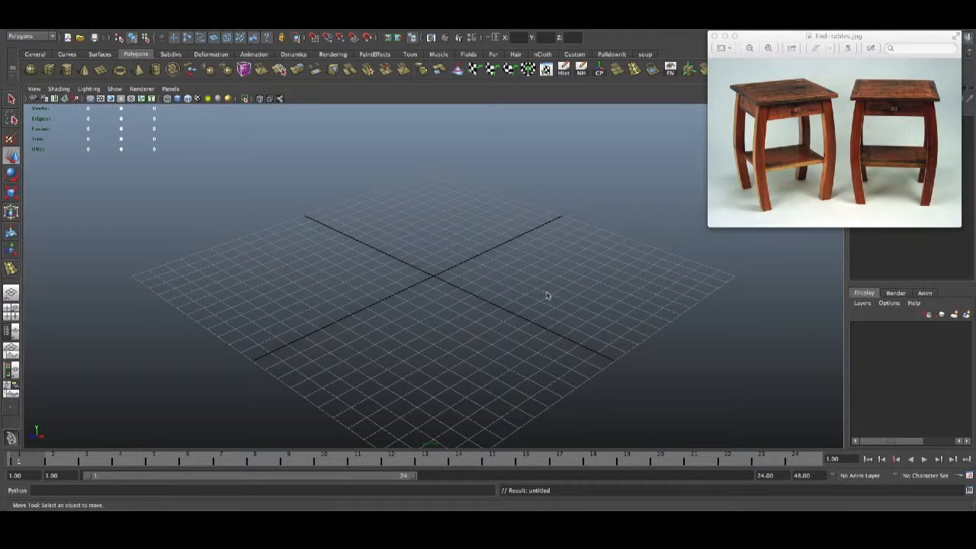
mouse_move(530, 447)
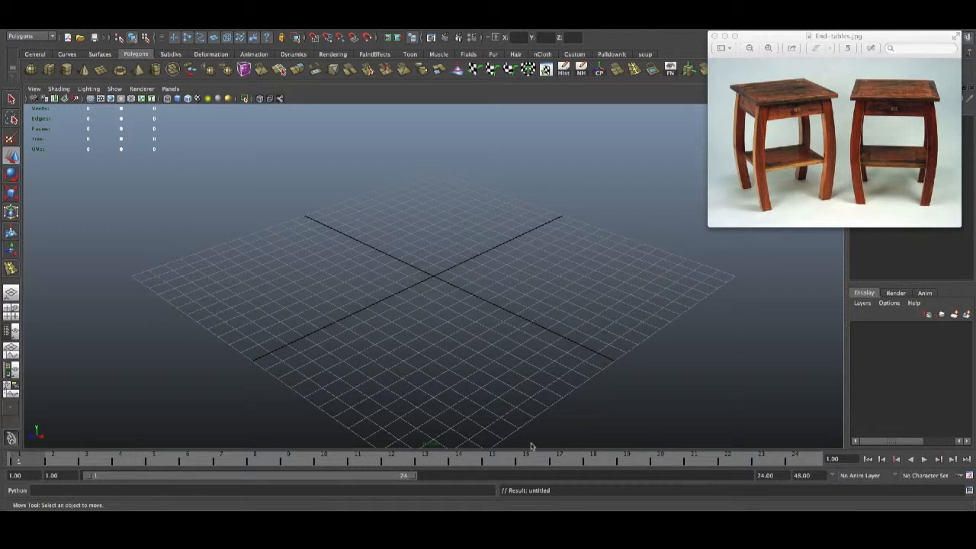
mouse_move(772, 256)
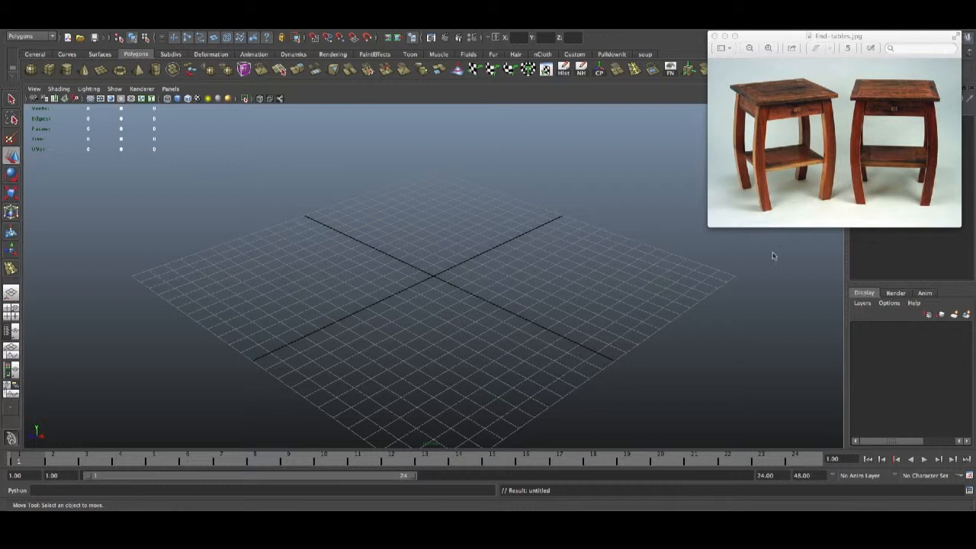
mouse_move(805, 123)
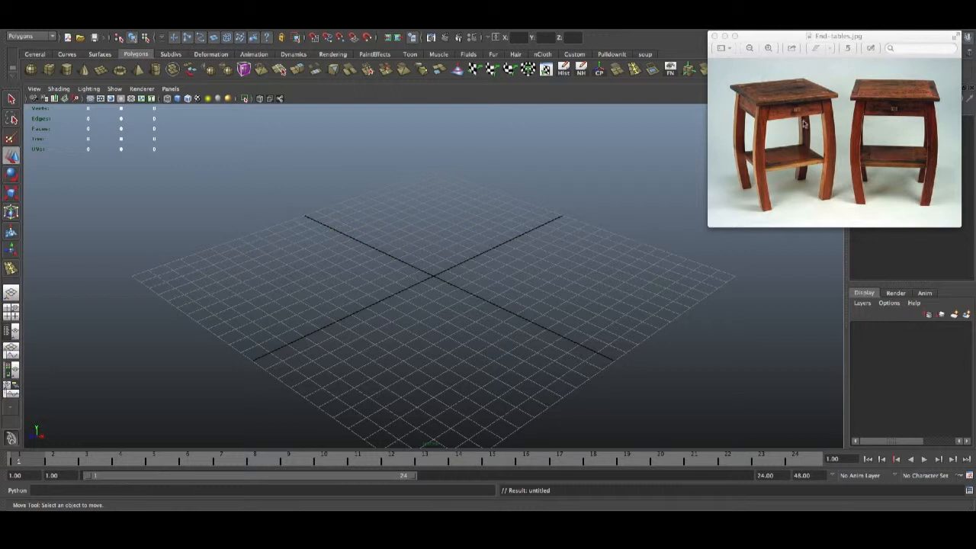
mouse_move(842, 125)
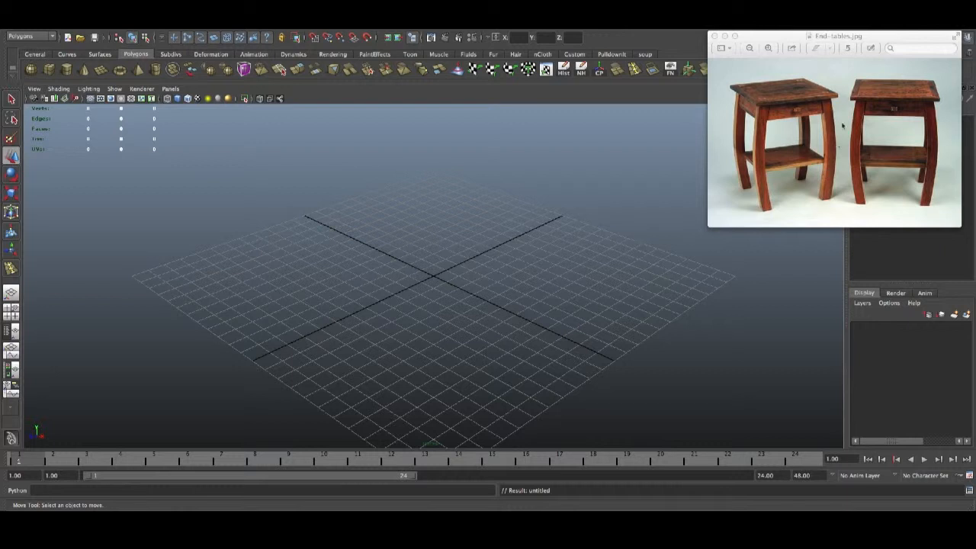
mouse_move(802, 270)
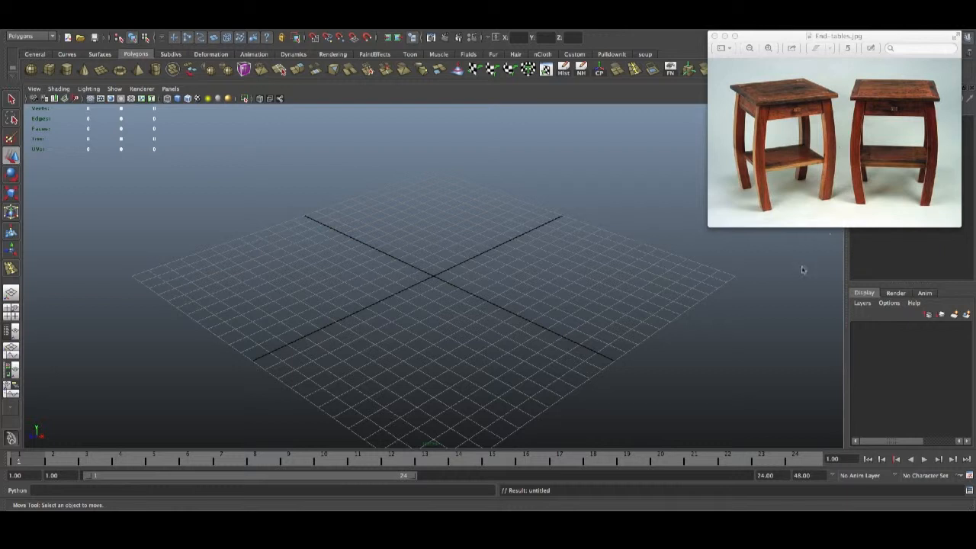
mouse_move(729, 264)
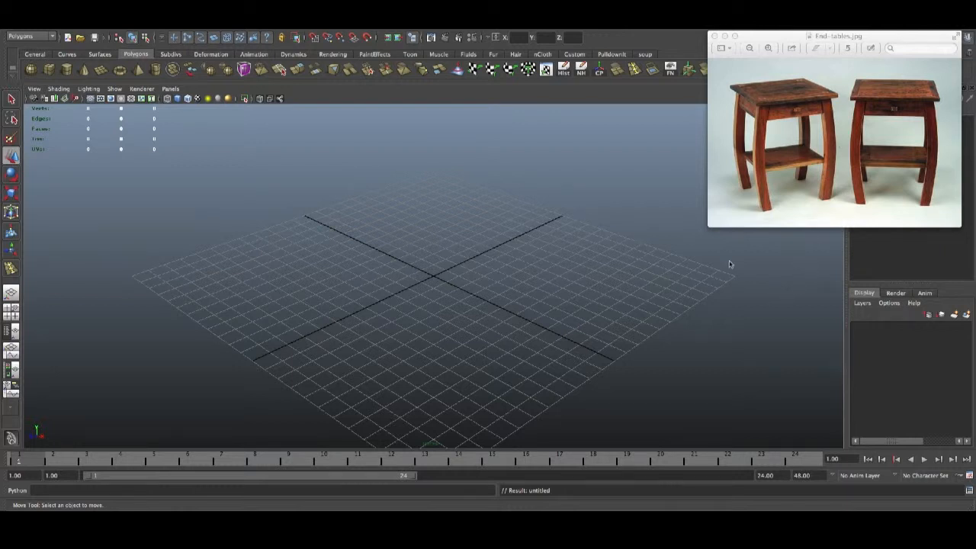
mouse_move(760, 233)
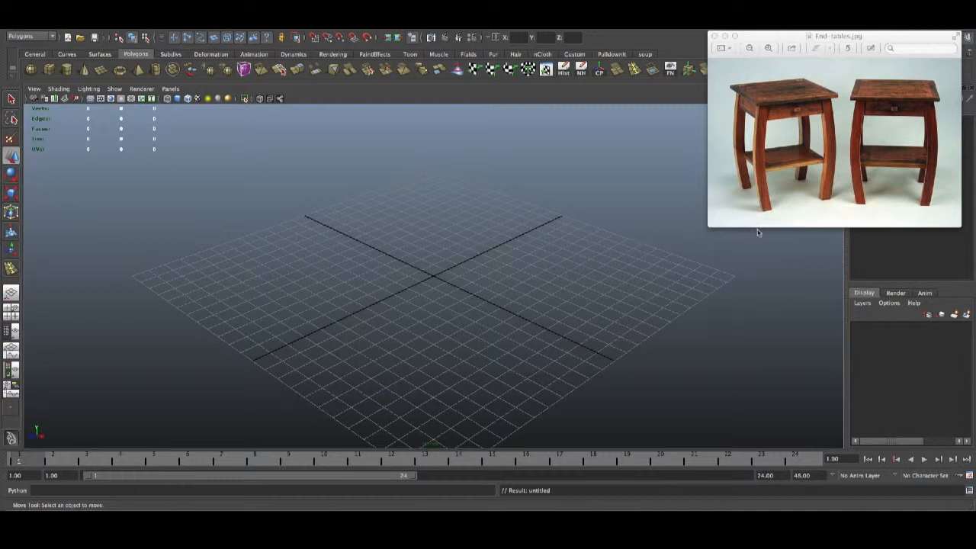
mouse_move(759, 121)
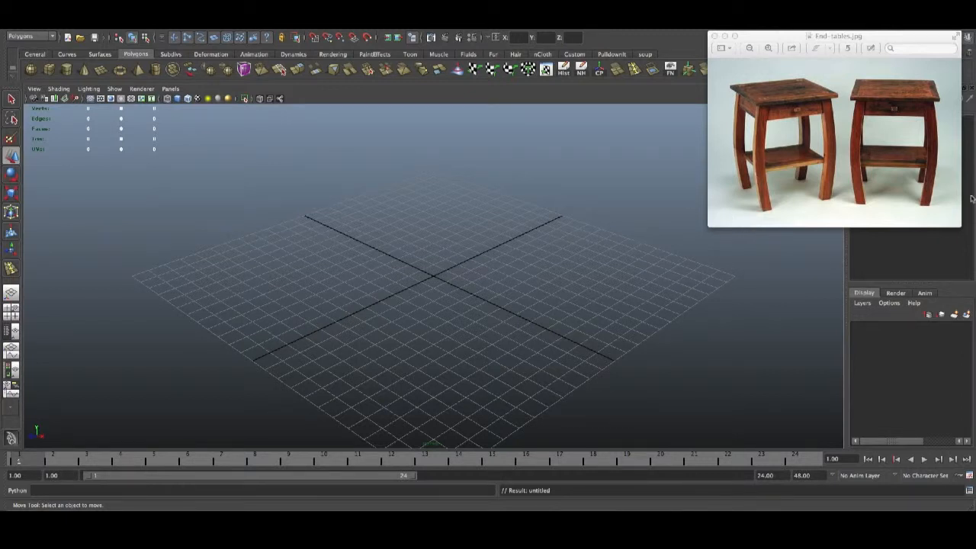
mouse_move(738, 171)
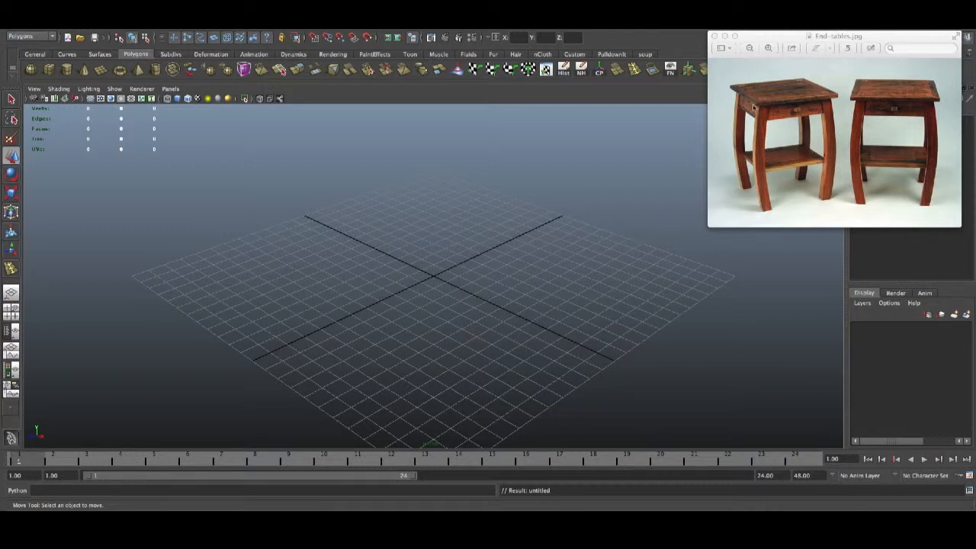
mouse_move(765, 105)
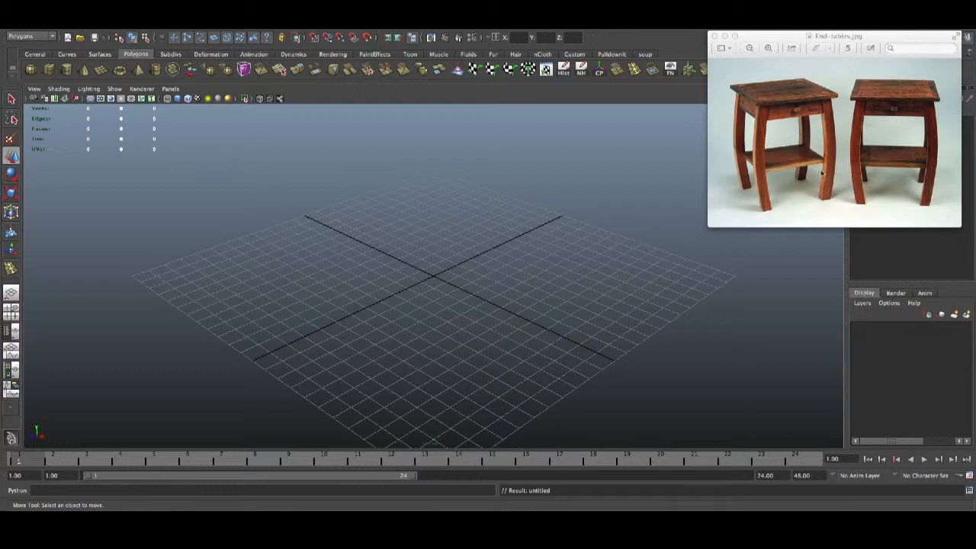
Create a polygon cube and flatten it into a wide thin tabletop slab.
left_click(955, 36)
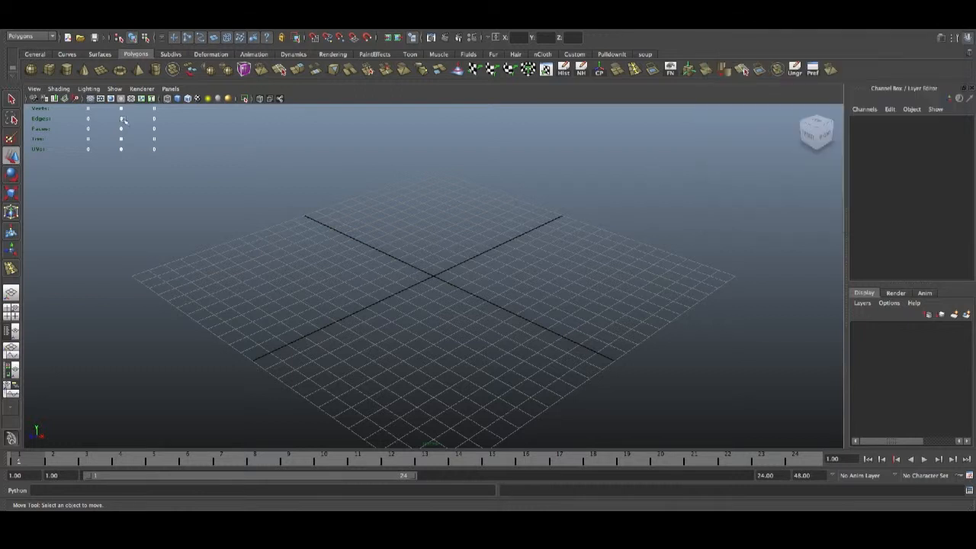
mouse_move(49, 70)
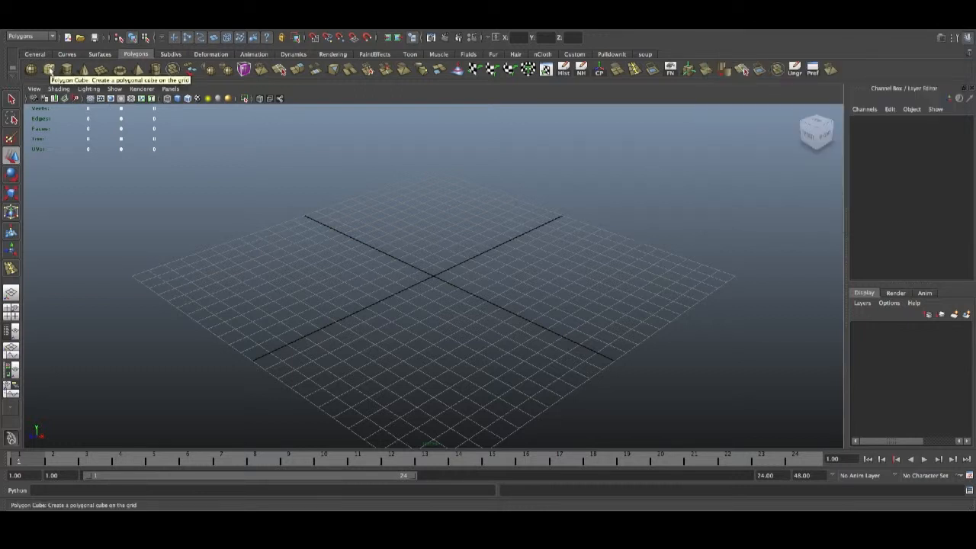
left_click(49, 70)
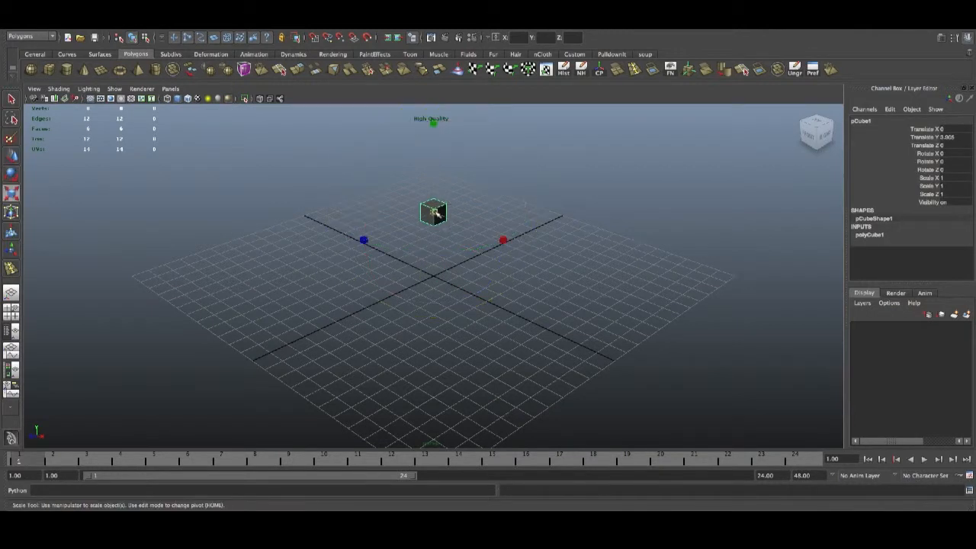
left_click_drag(433, 212, 433, 153)
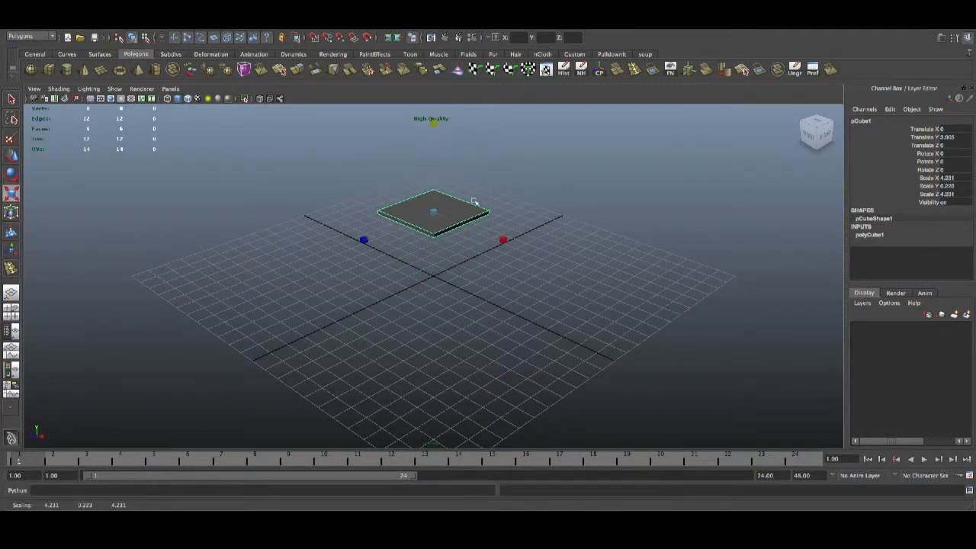
Resize the upper tabletop slab and view the stacked slabs from below.
left_click(13, 99)
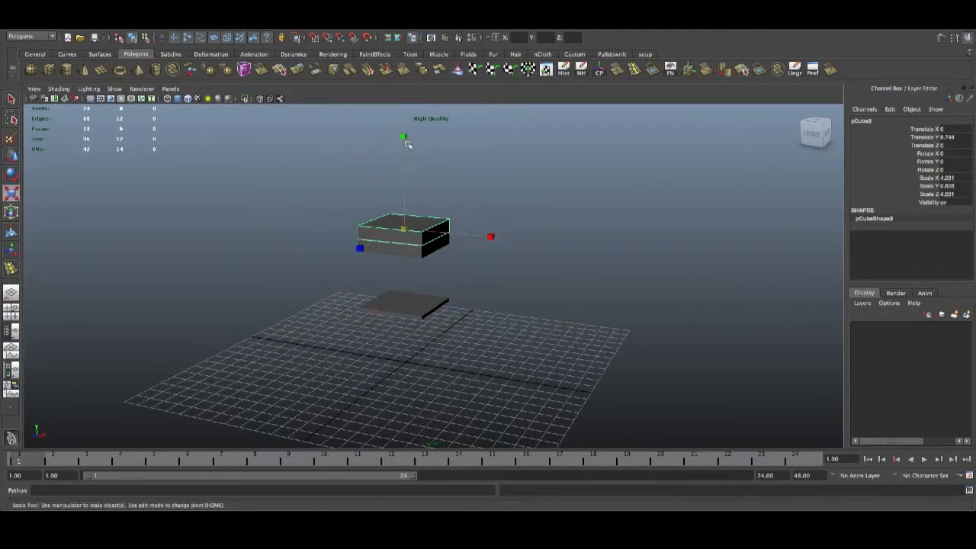
left_click_drag(403, 137, 404, 195)
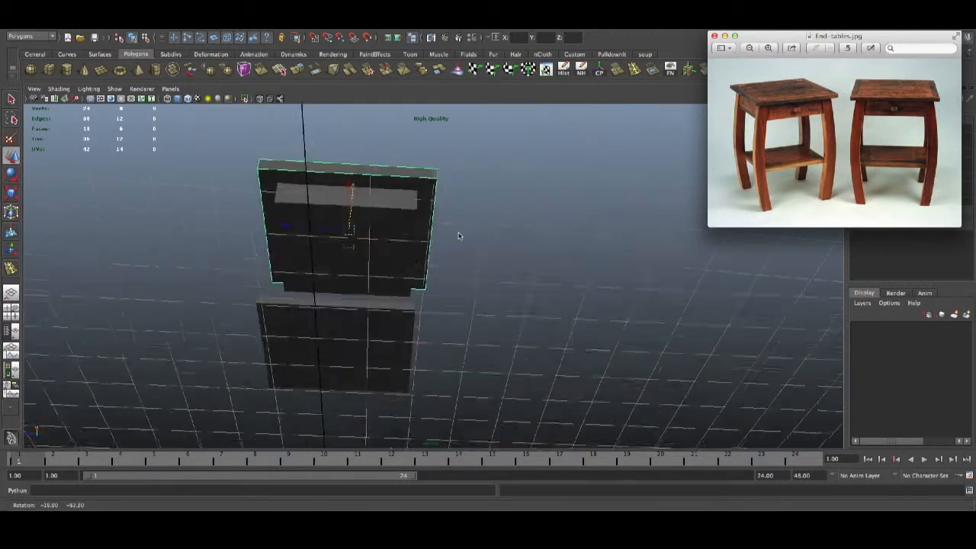
left_click_drag(457, 236, 427, 244)
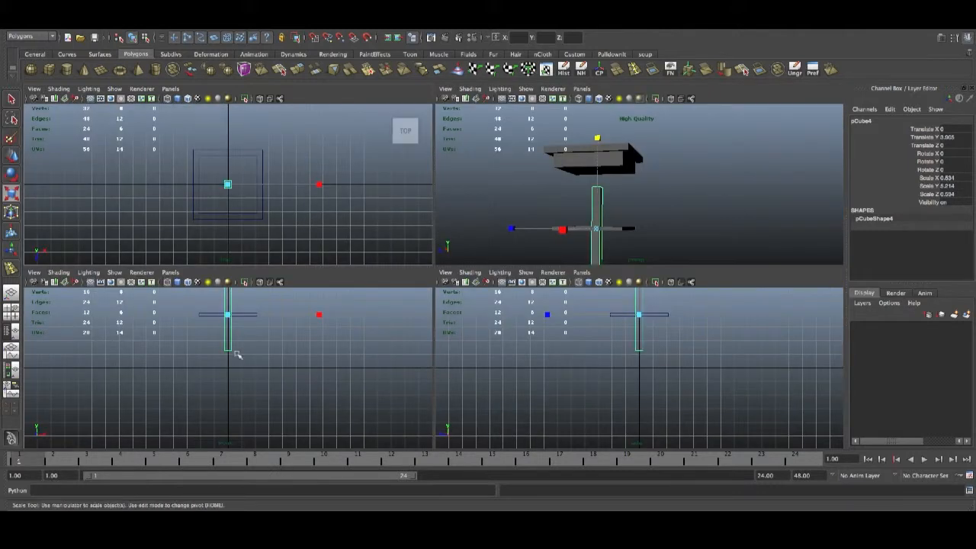
mouse_move(337, 283)
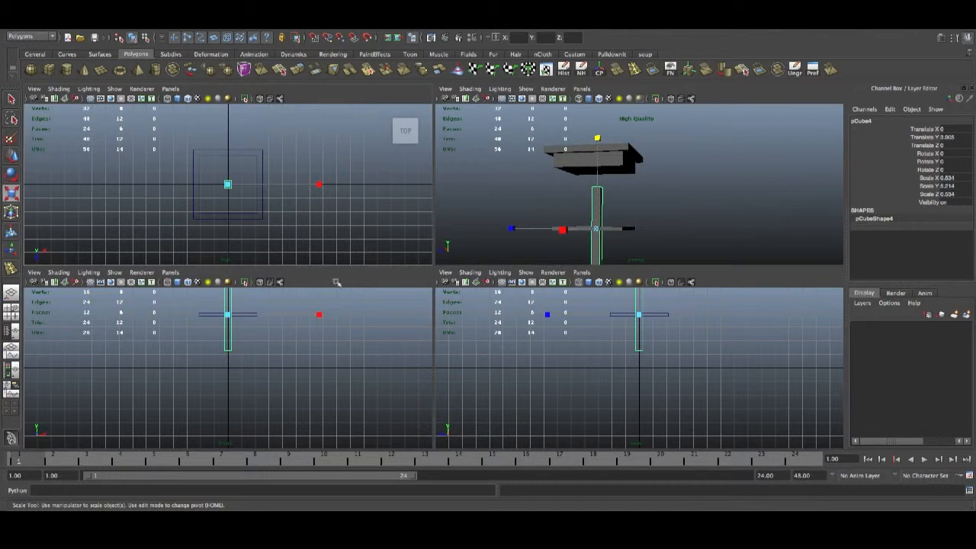
mouse_move(482, 195)
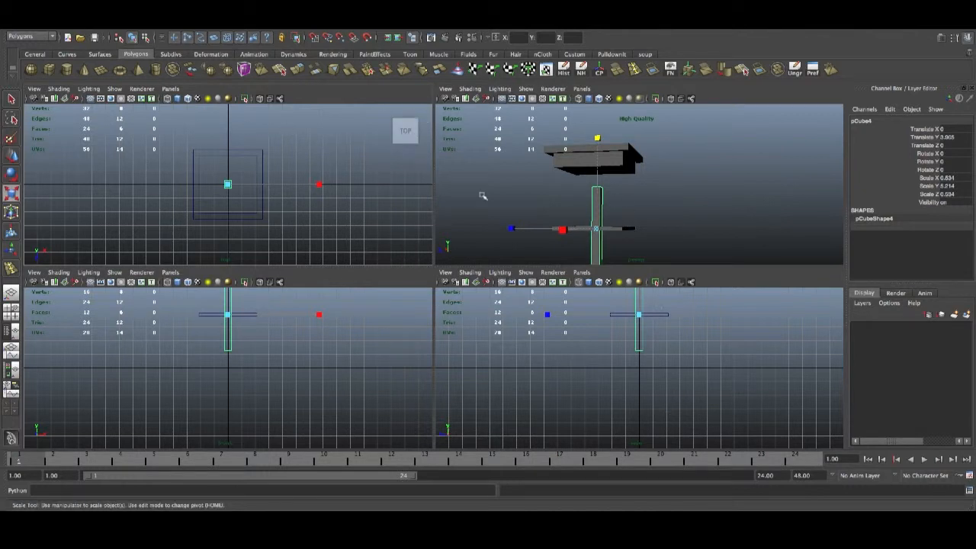
Move the tall thin leg cube to a corner beneath the tabletop in the top view.
left_click(655, 256)
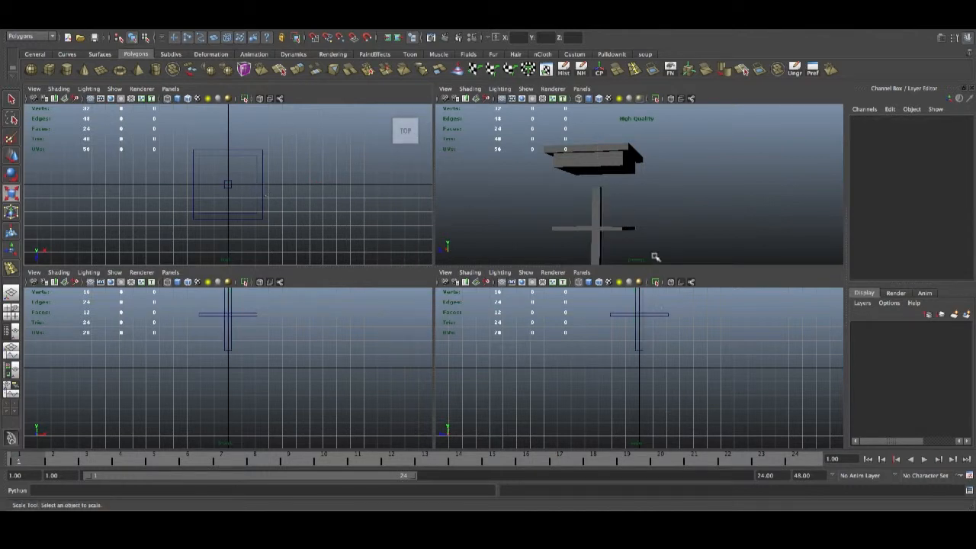
left_click(598, 229)
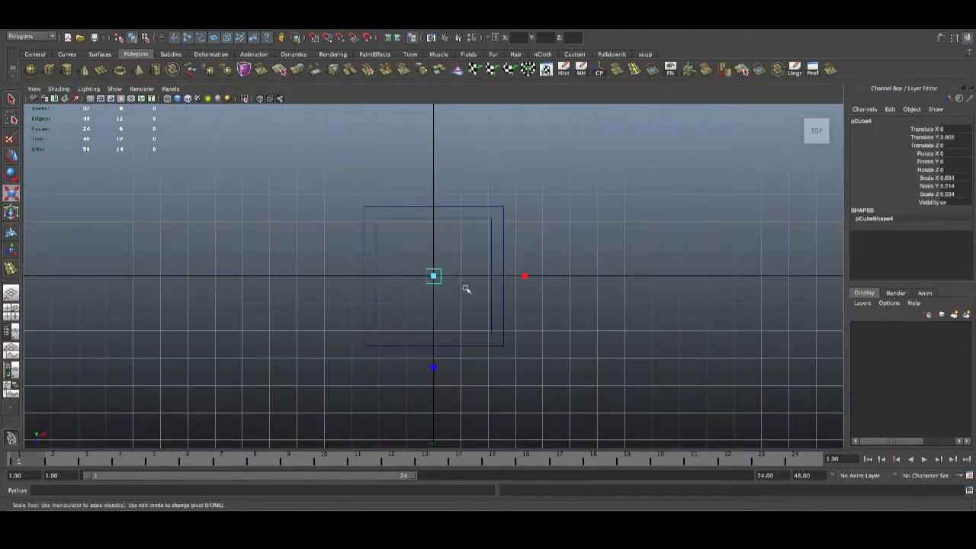
left_click_drag(433, 276, 495, 338)
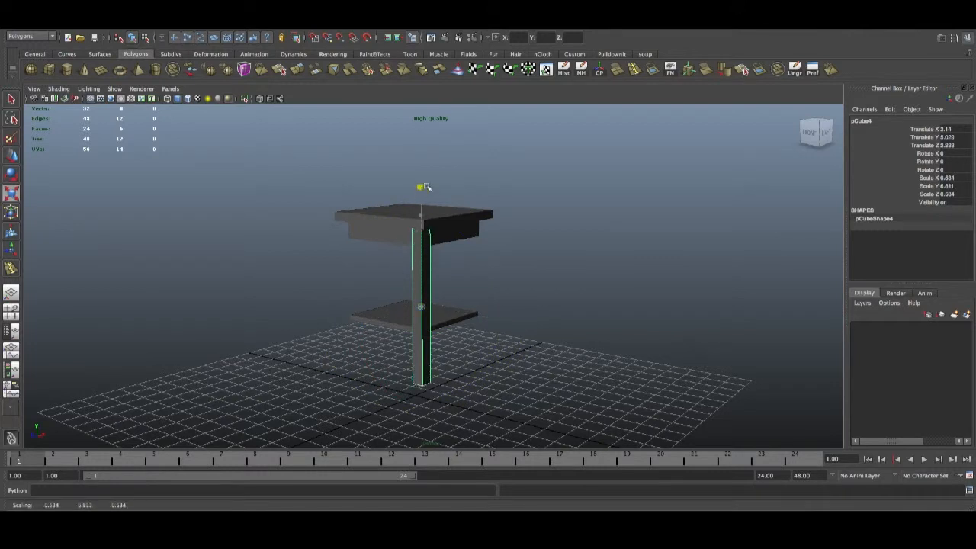
left_click(12, 155)
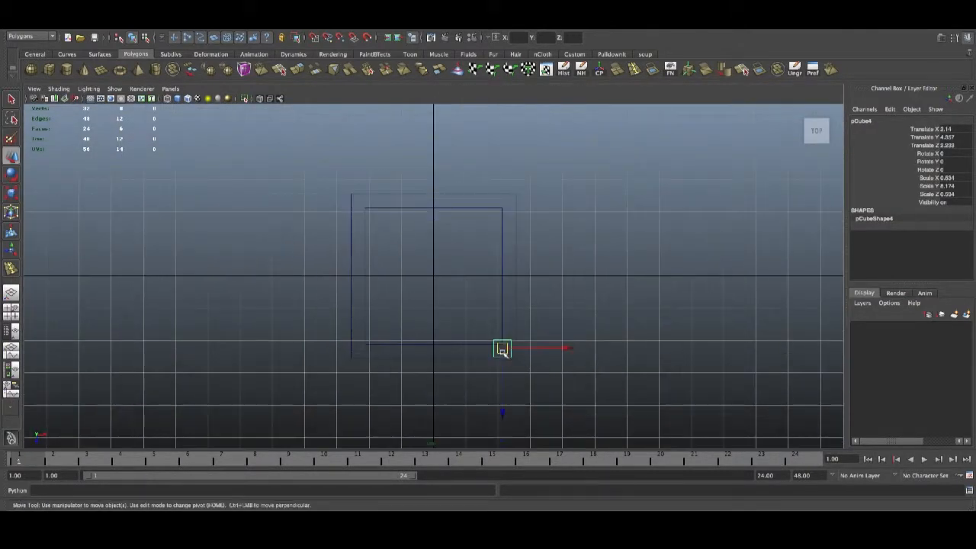
left_click_drag(503, 348, 497, 342)
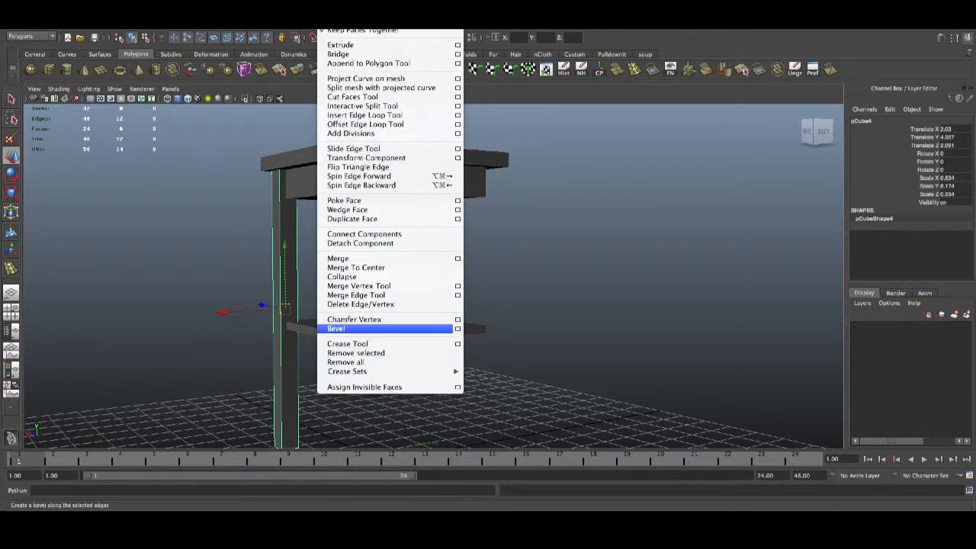
mouse_move(362, 114)
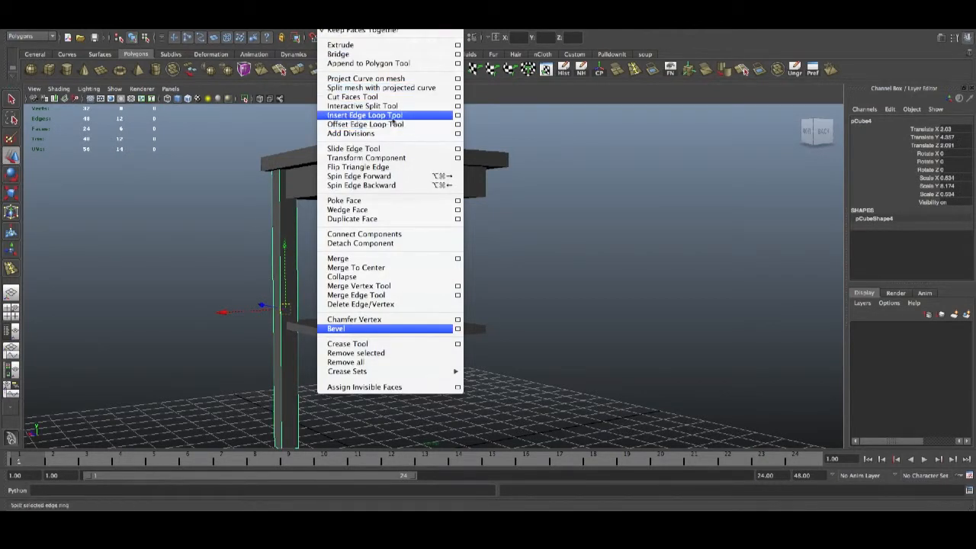
Insert several evenly spaced edge loops along the leg with the Insert Edge Loop Tool.
left_click(365, 114)
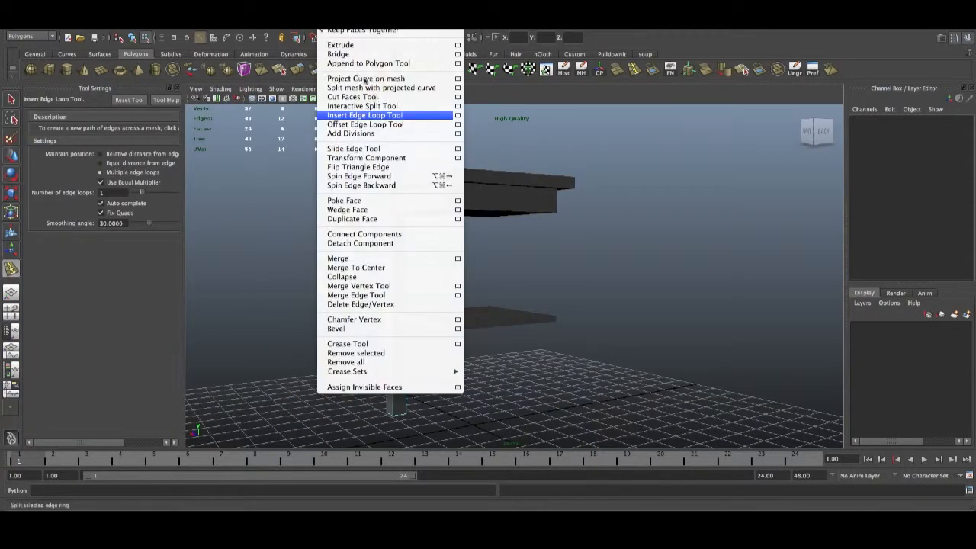
mouse_move(357, 167)
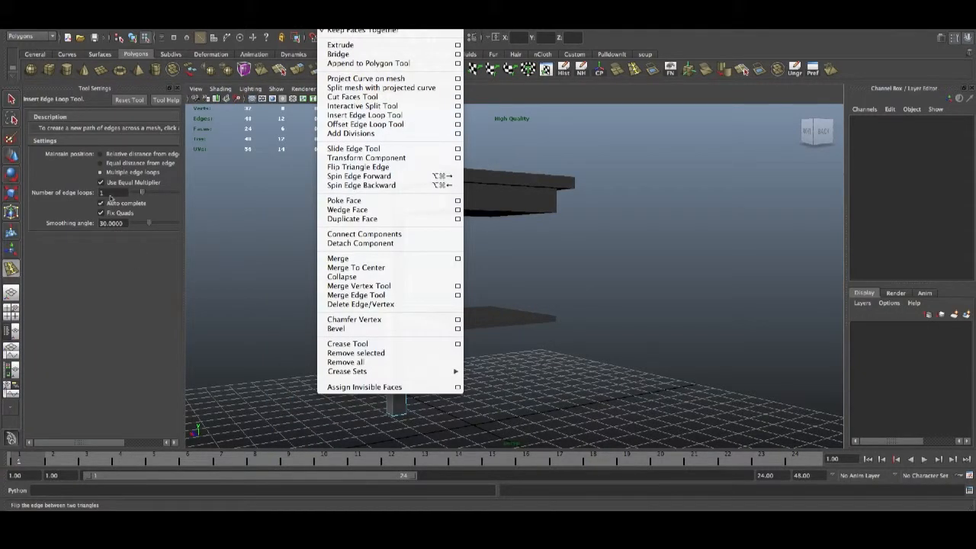
left_click(361, 116)
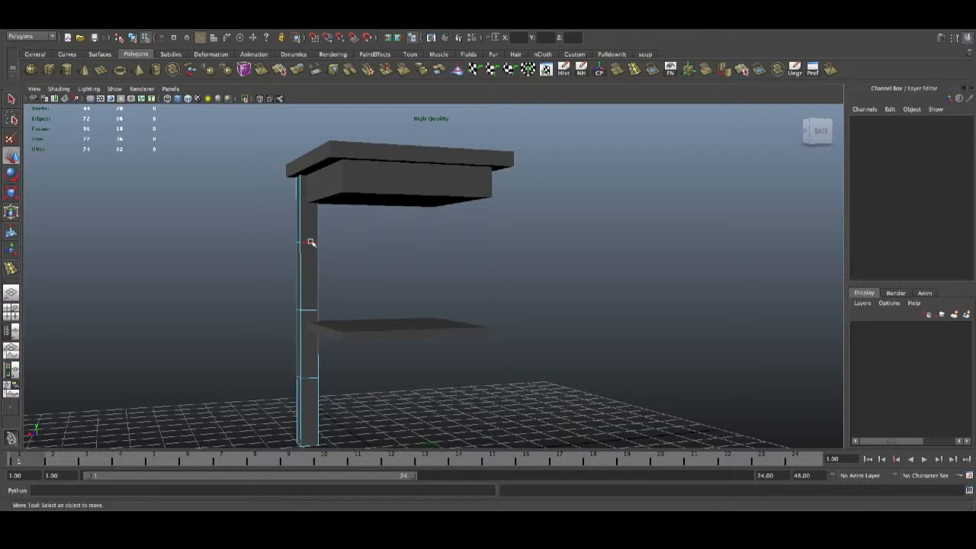
left_click(294, 308)
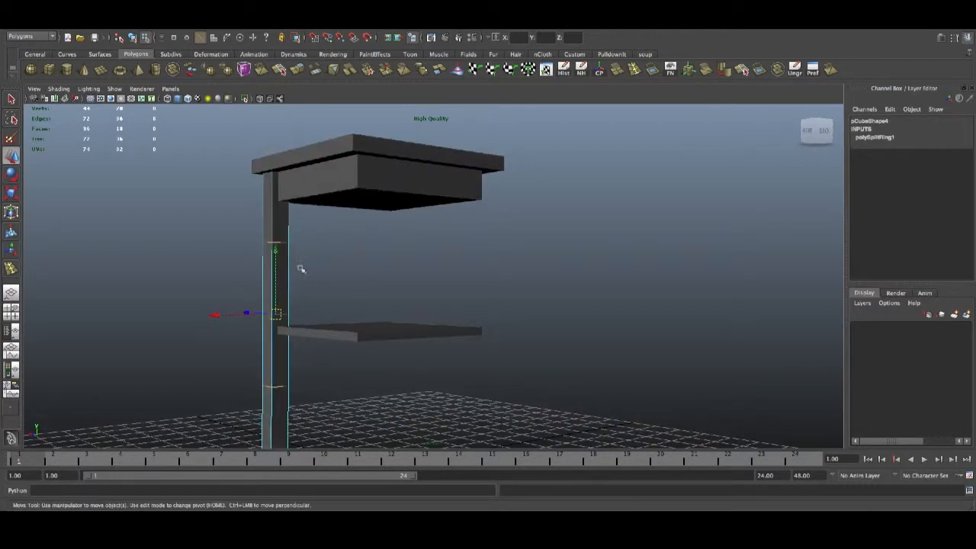
mouse_move(265, 381)
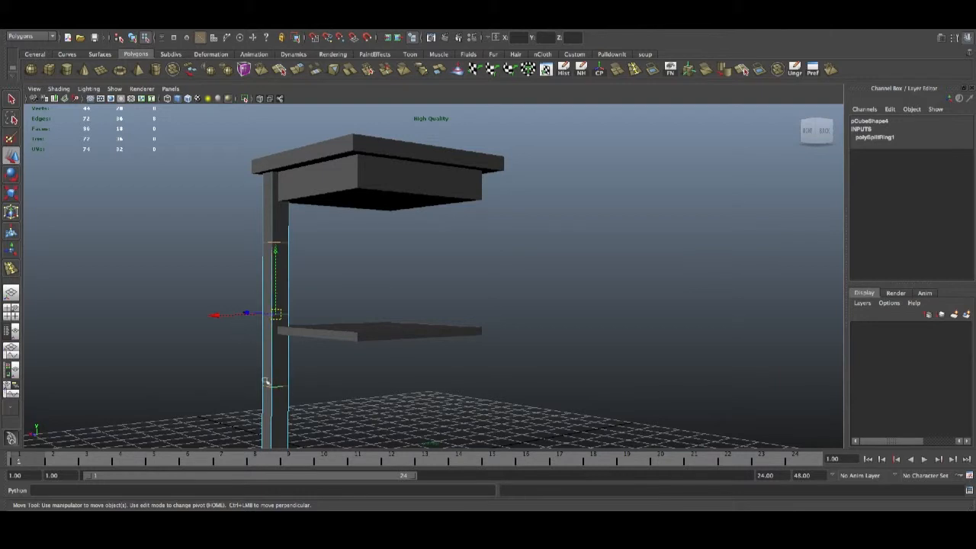
mouse_move(171, 293)
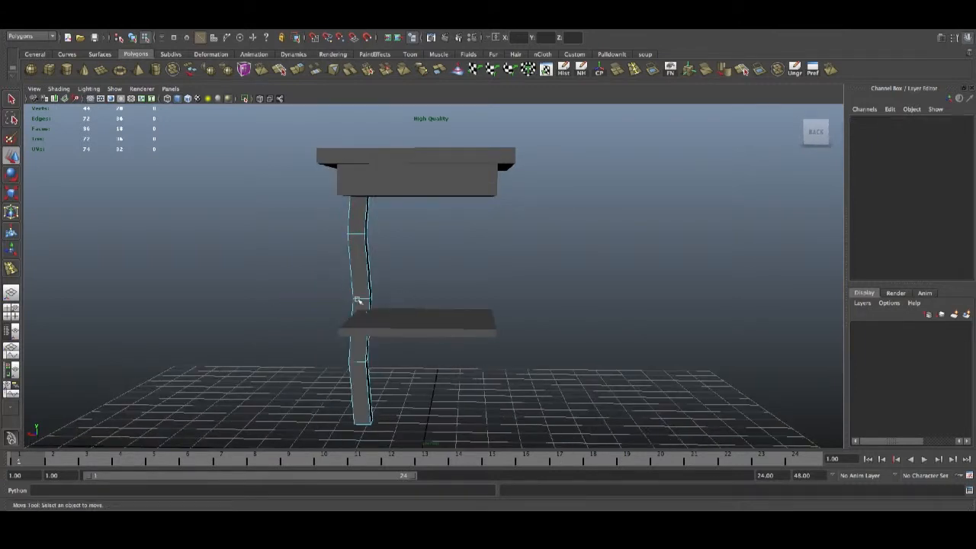
left_click(415, 324)
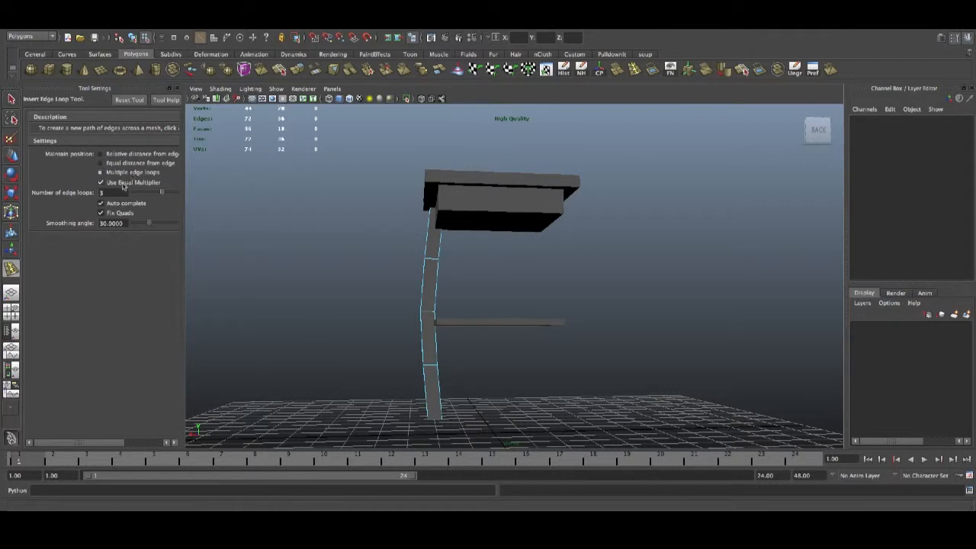
left_click(125, 192)
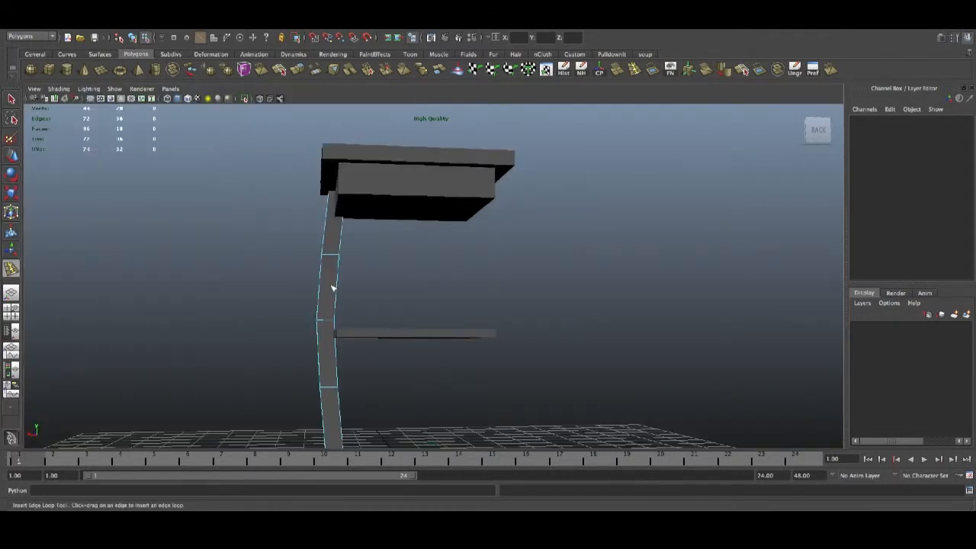
left_click(326, 353)
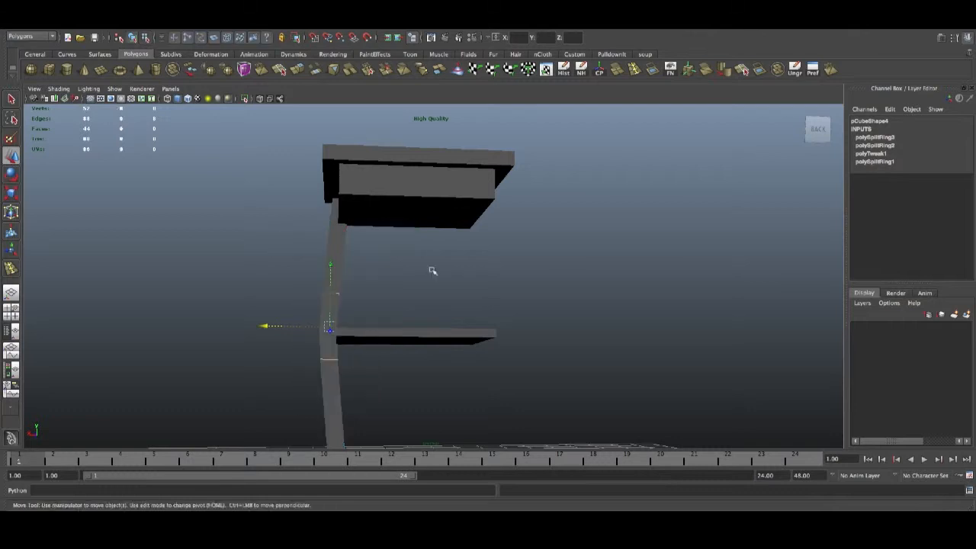
Push the leg's middle edge loops outward to bend it into a gentle curve.
left_click_drag(433, 272, 399, 298)
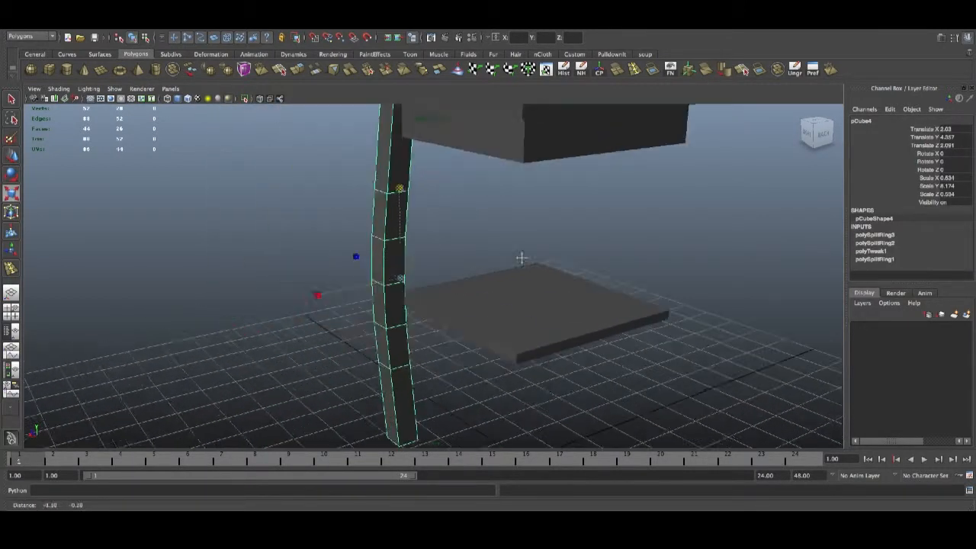
left_click_drag(522, 260, 506, 216)
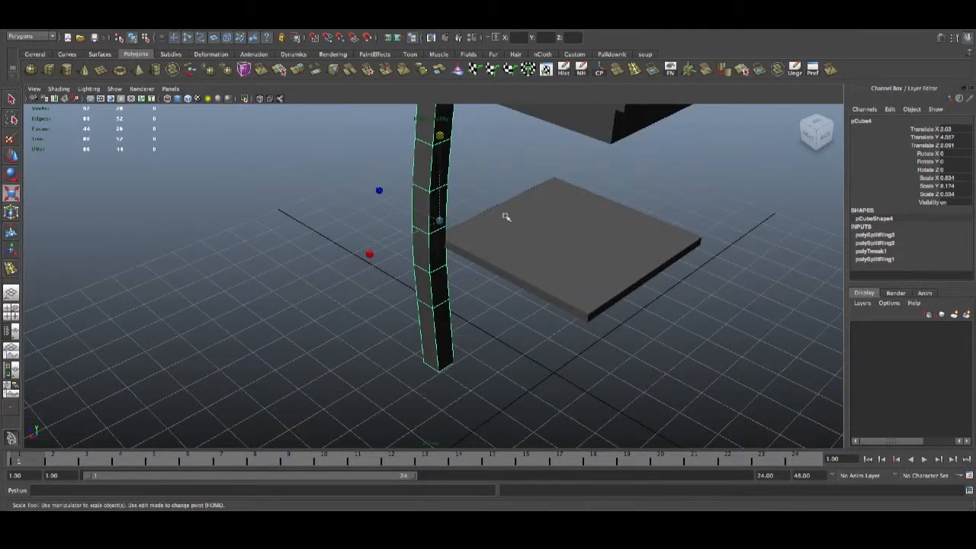
left_click_drag(503, 216, 436, 149)
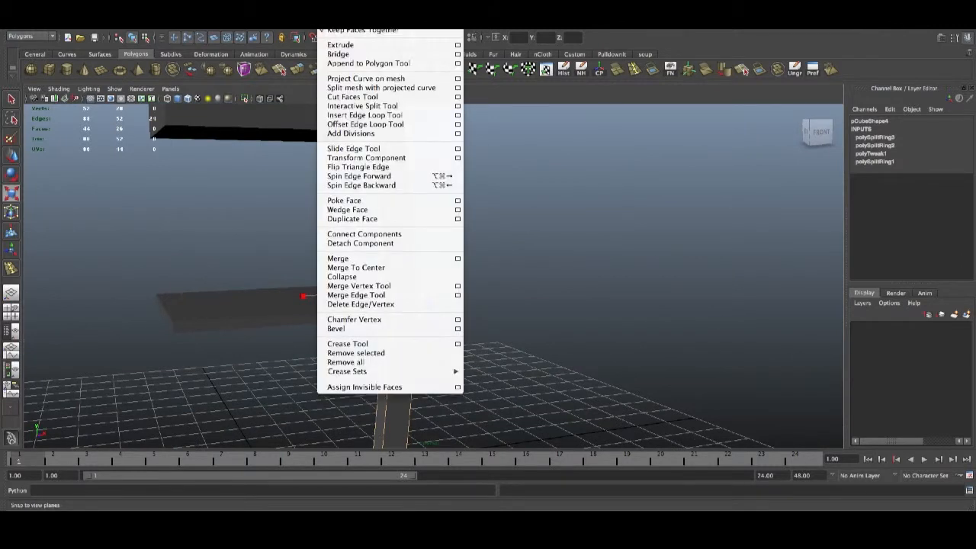
mouse_move(357, 295)
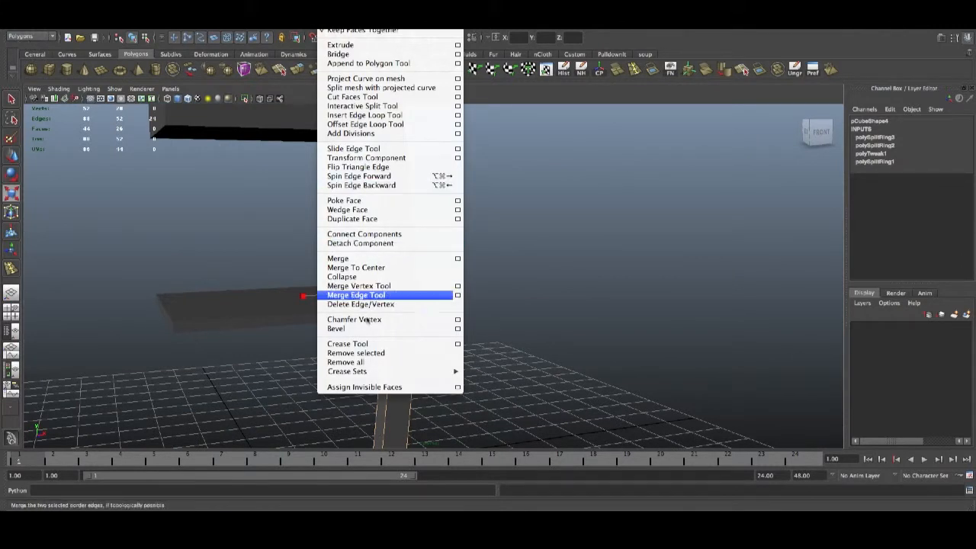
Bevel the curved leg's edges and tune the polyBevel offset in the Channel Box.
left_click(335, 329)
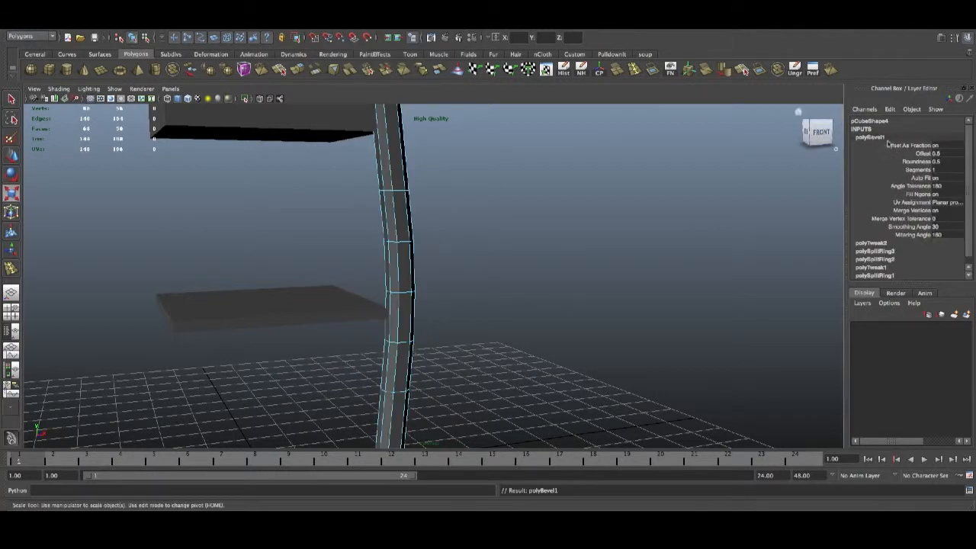
double_click(937, 153)
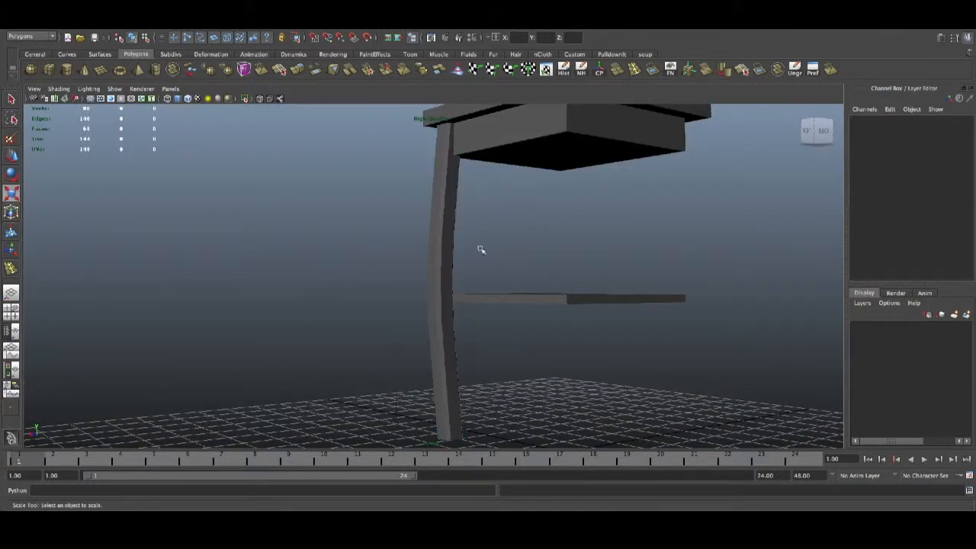
left_click(503, 244)
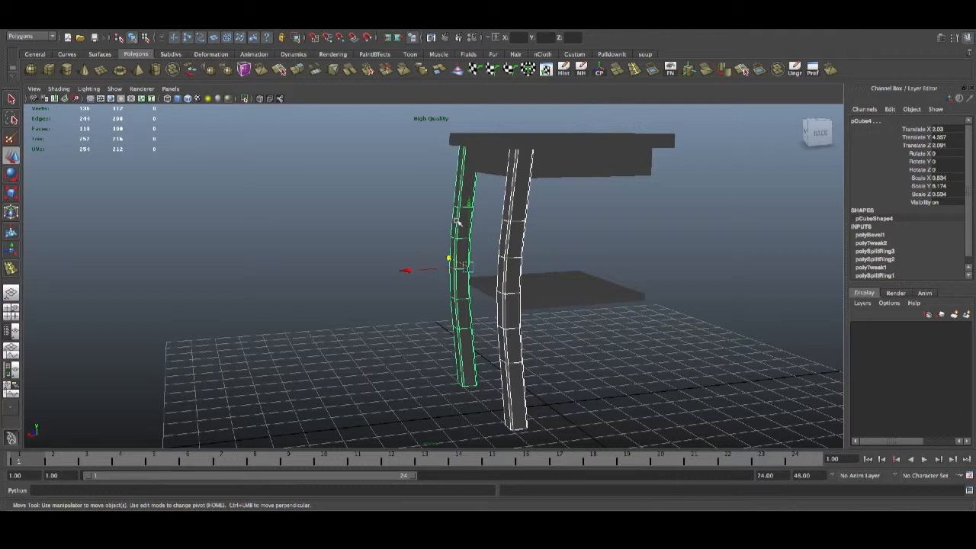
mouse_move(454, 217)
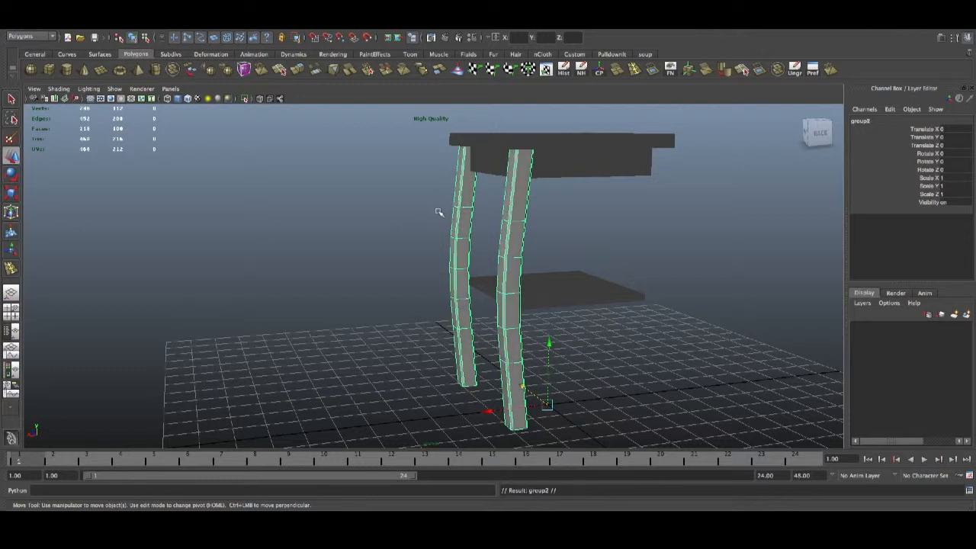
mouse_move(948, 87)
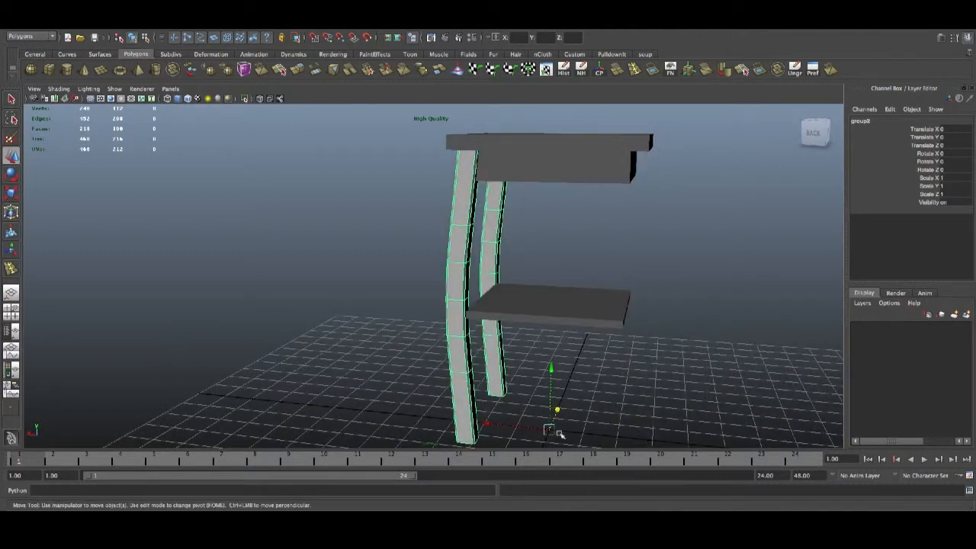
mouse_move(959, 186)
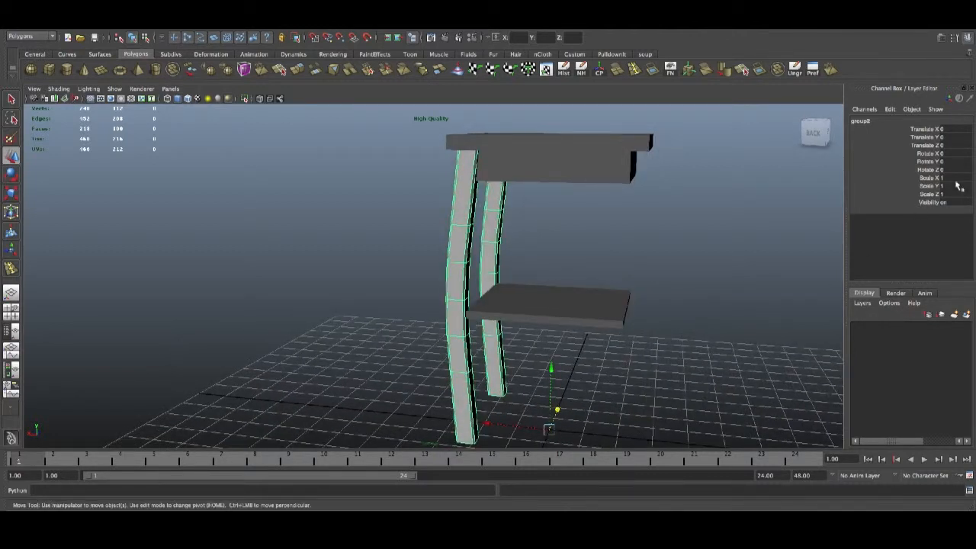
Mirror the duplicated leg pair with Scale -1 so the table stands on four legs.
left_click(930, 177)
type("-1")
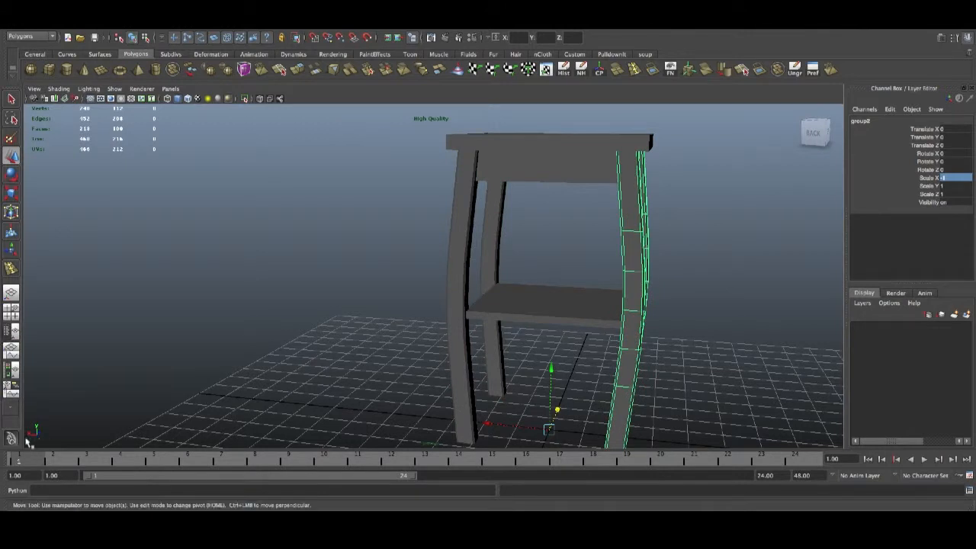
mouse_move(939, 191)
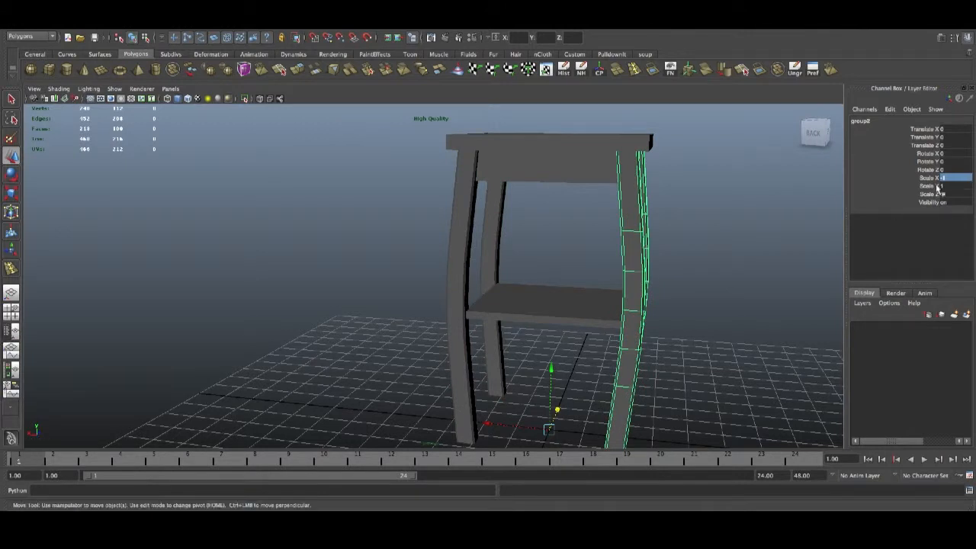
left_click_drag(533, 297, 435, 297)
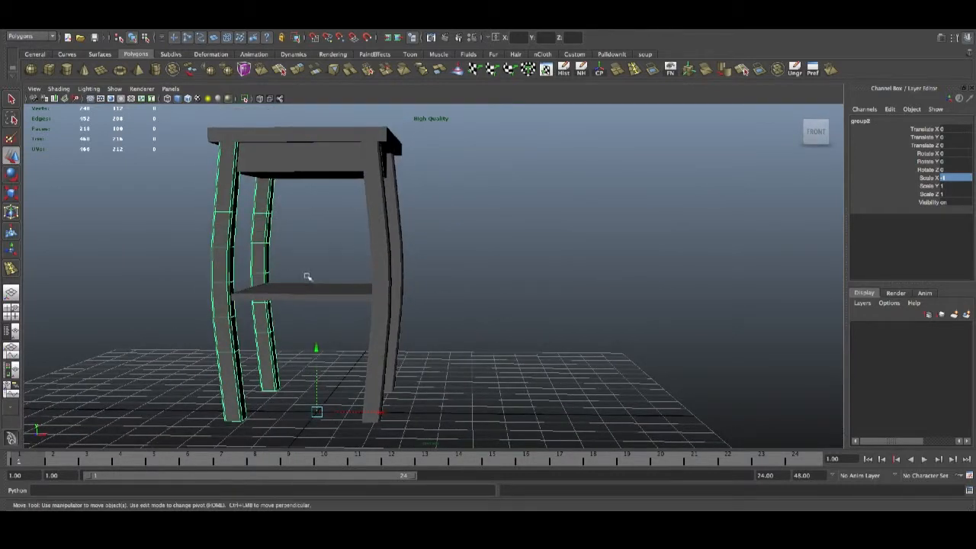
mouse_move(308, 278)
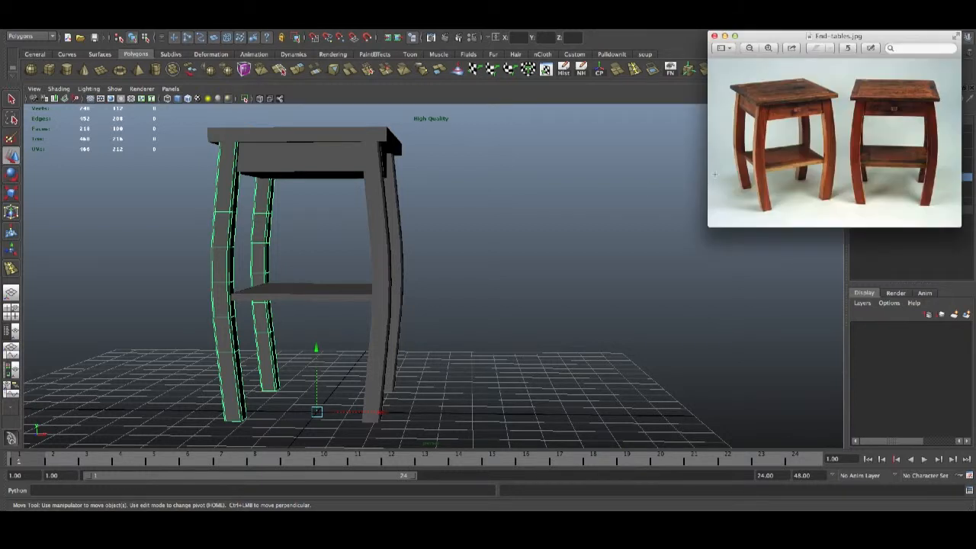
mouse_move(374, 299)
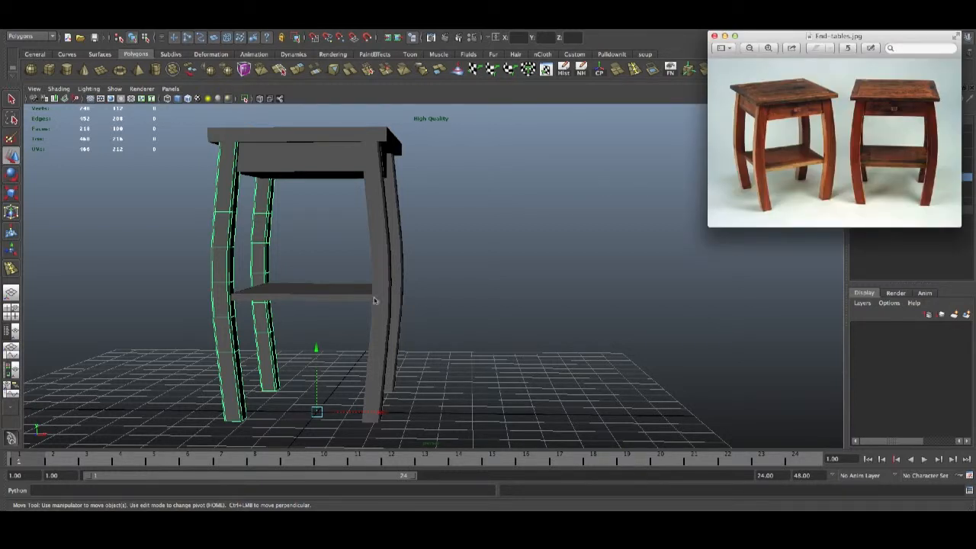
mouse_move(701, 231)
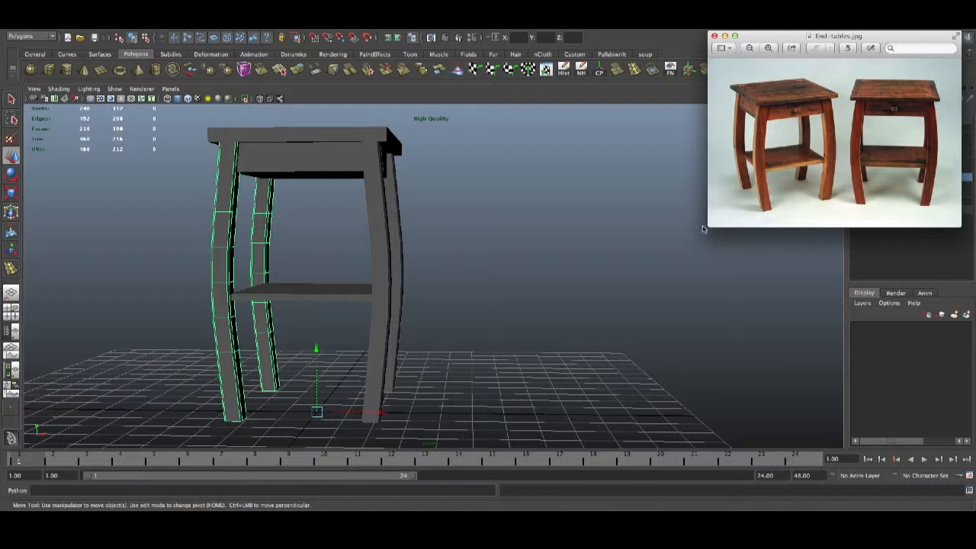
mouse_move(331, 297)
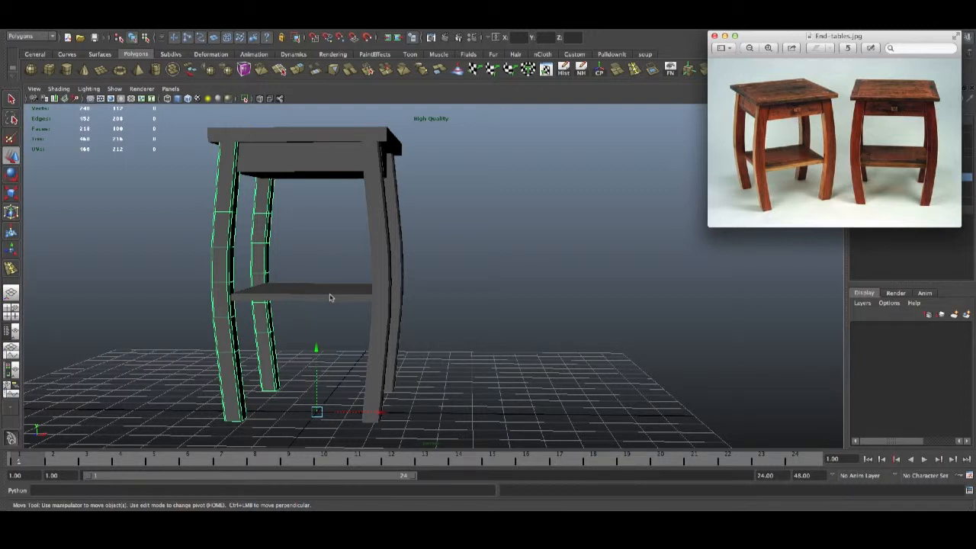
mouse_move(415, 270)
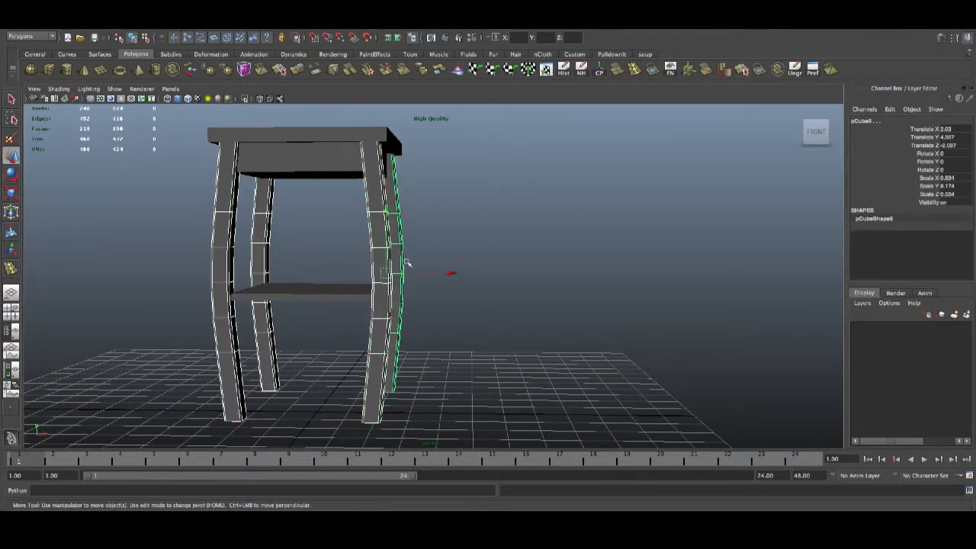
mouse_move(79, 241)
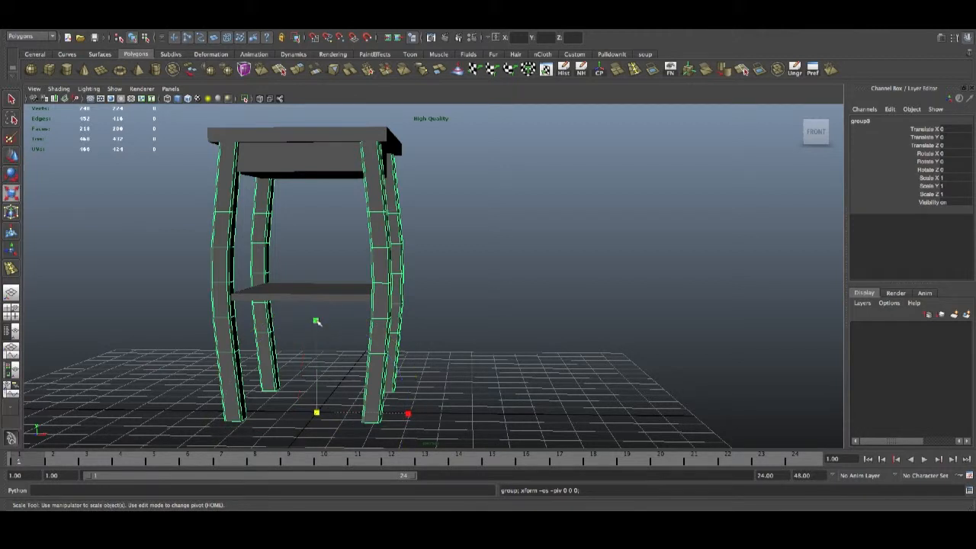
left_click_drag(317, 320, 317, 336)
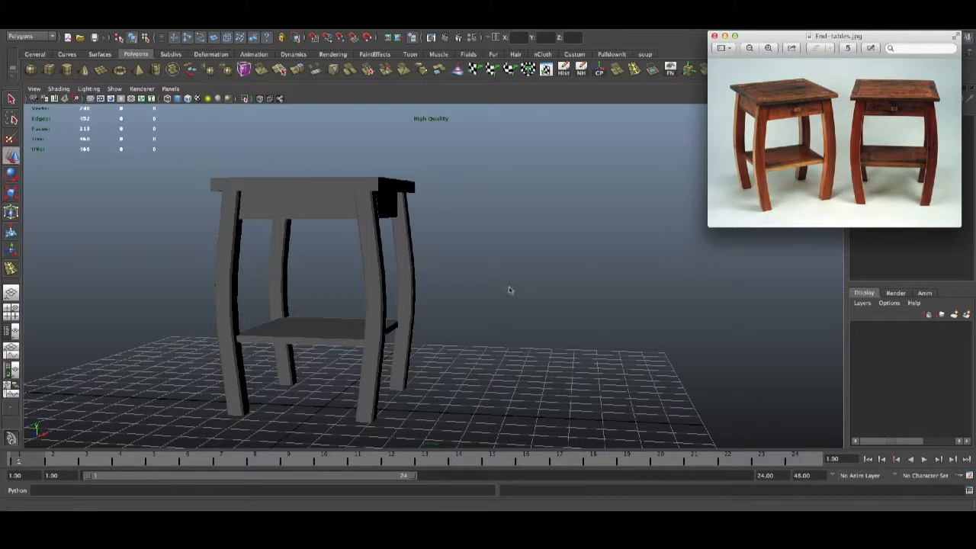
mouse_move(729, 189)
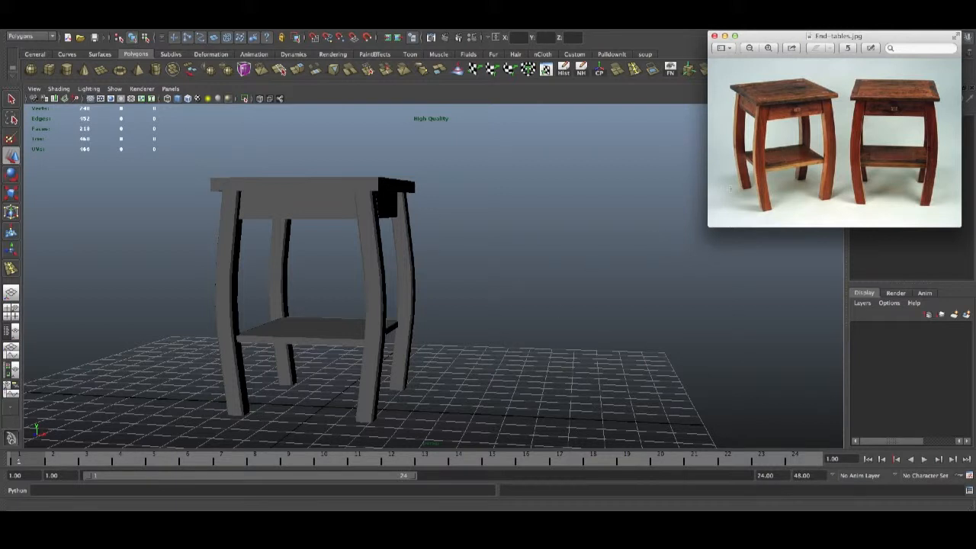
mouse_move(556, 297)
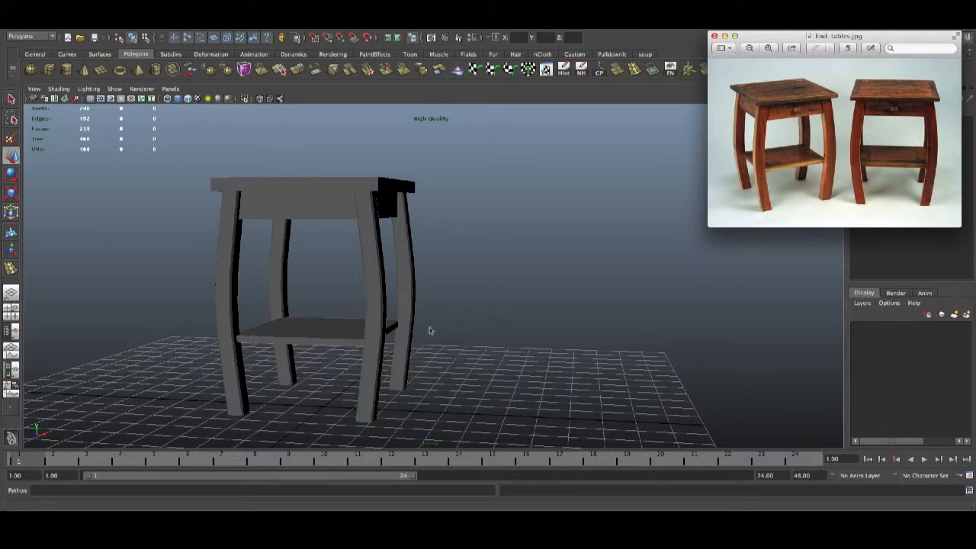
mouse_move(296, 285)
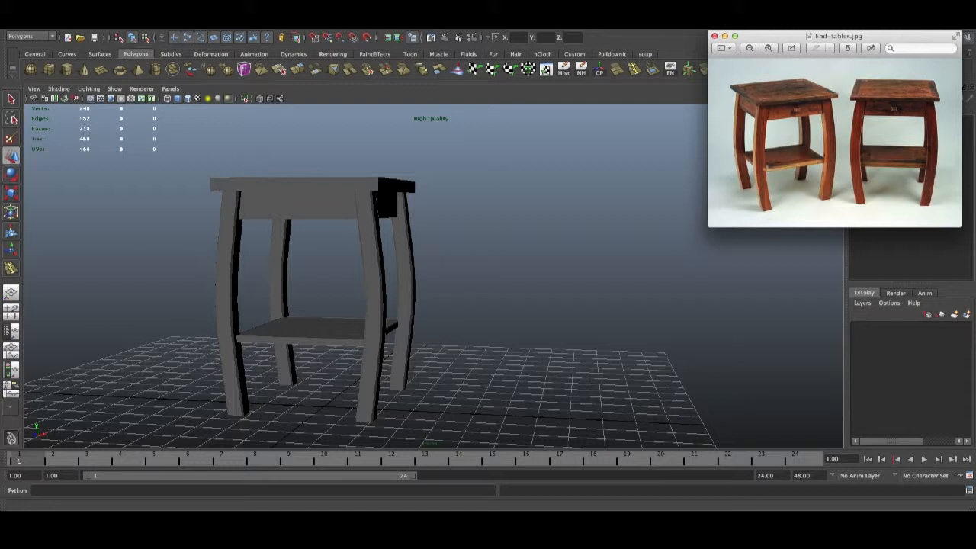
mouse_move(381, 297)
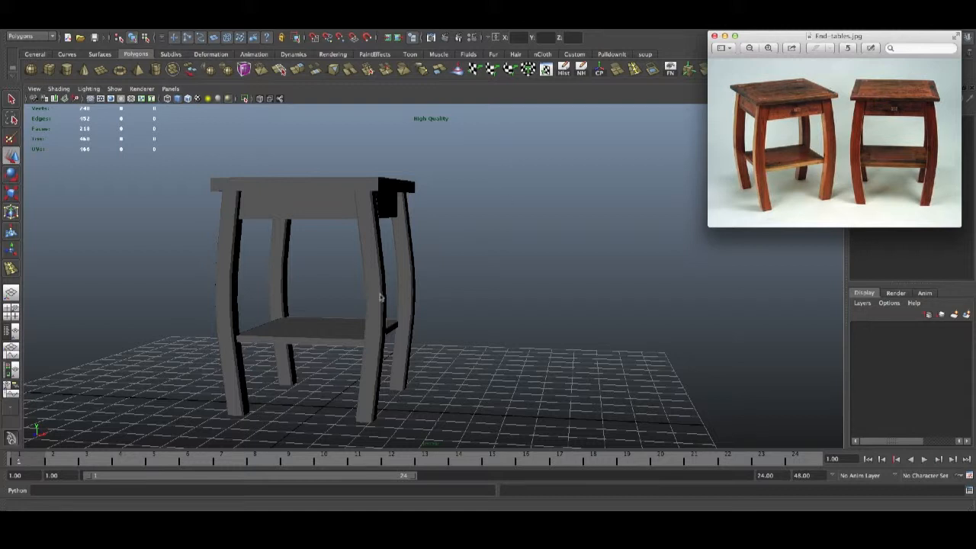
mouse_move(793, 110)
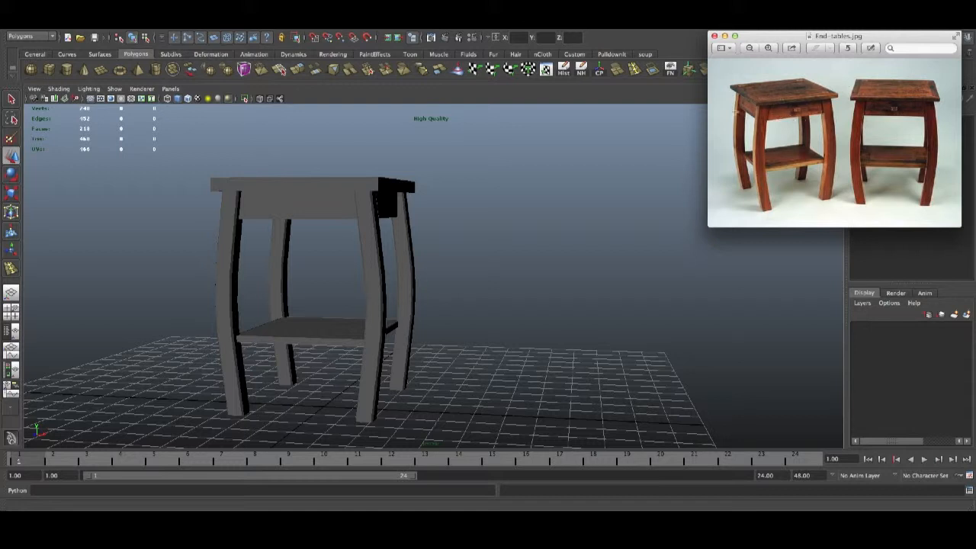
mouse_move(310, 323)
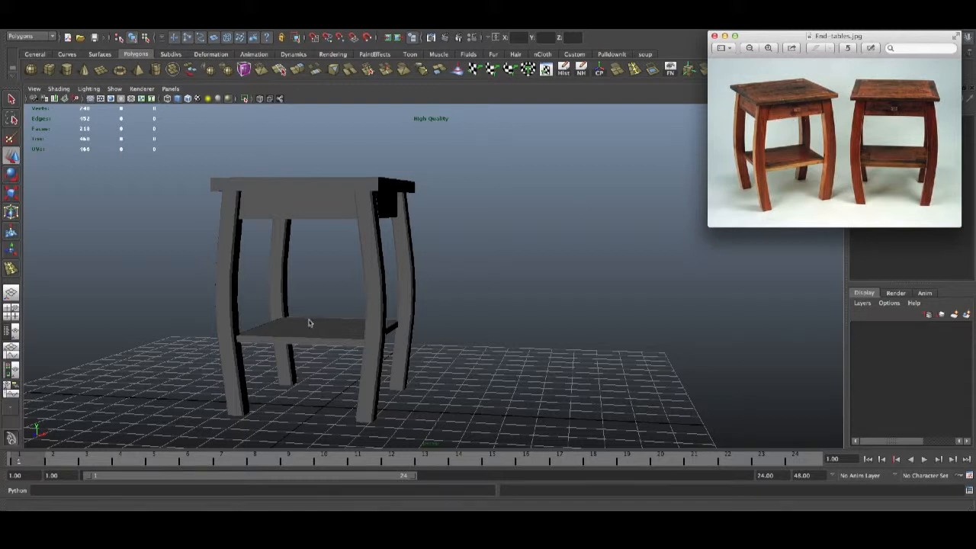
Bevel the shelf slab's edges with Edit Mesh > Bevel.
left_click(312, 323)
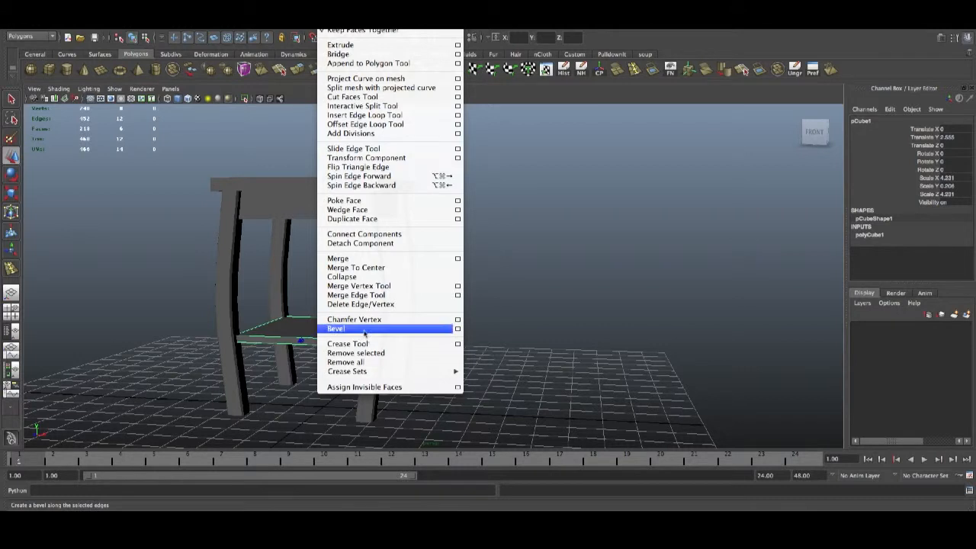
left_click(335, 328)
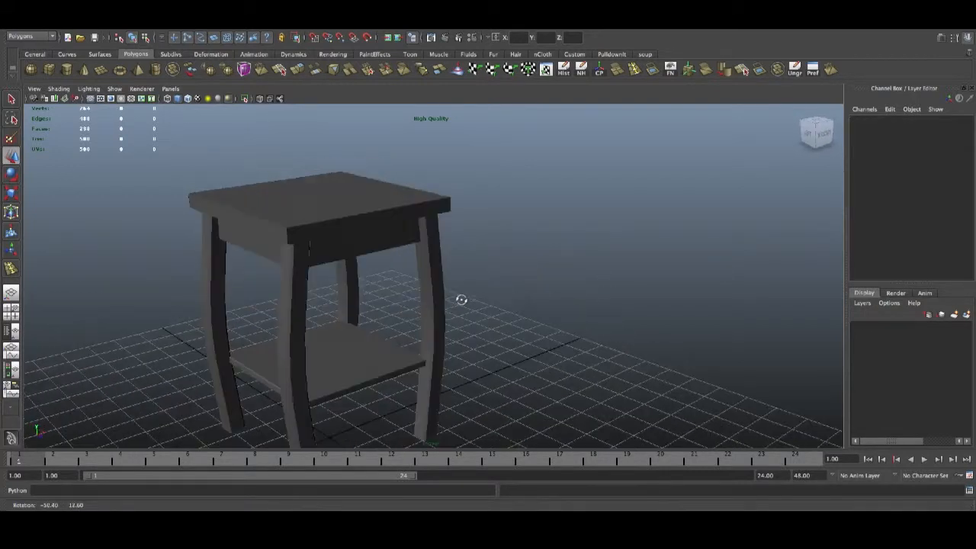
left_click(328, 196)
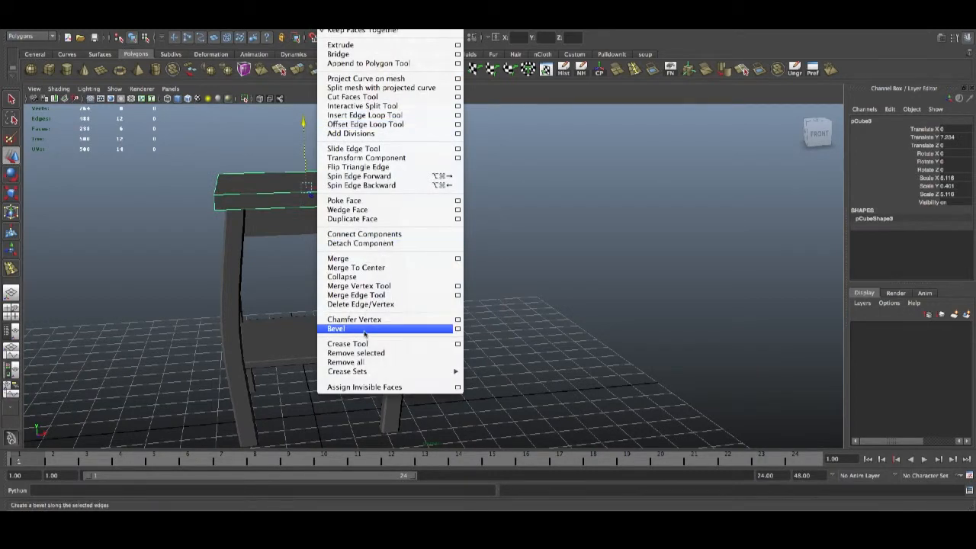
Bevel the tabletop's edges with an Offset of 0.5.
left_click(335, 329)
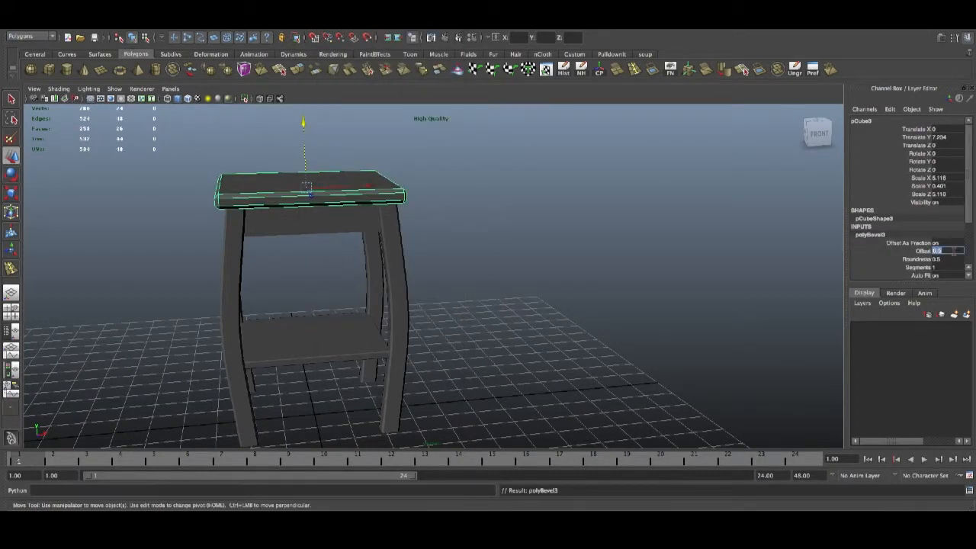
type("0.5")
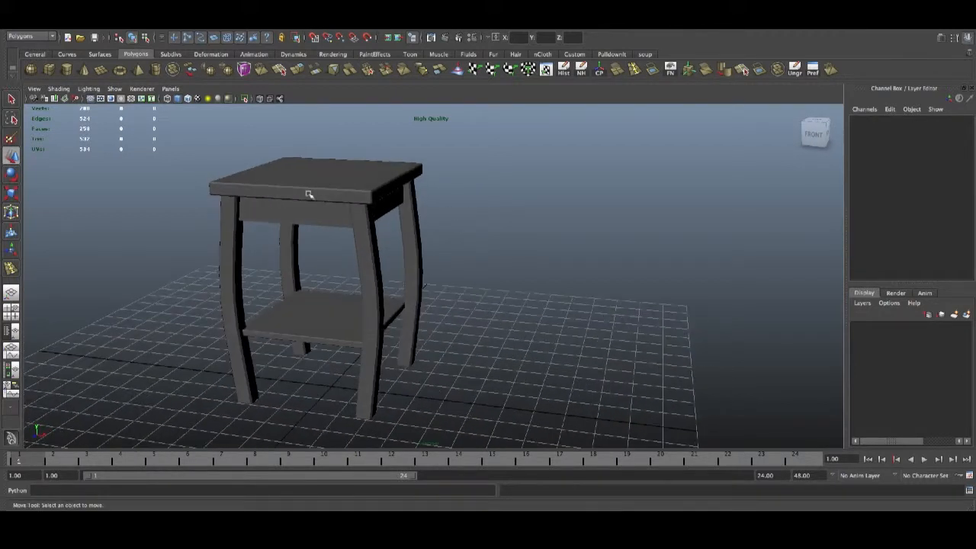
left_click(313, 175)
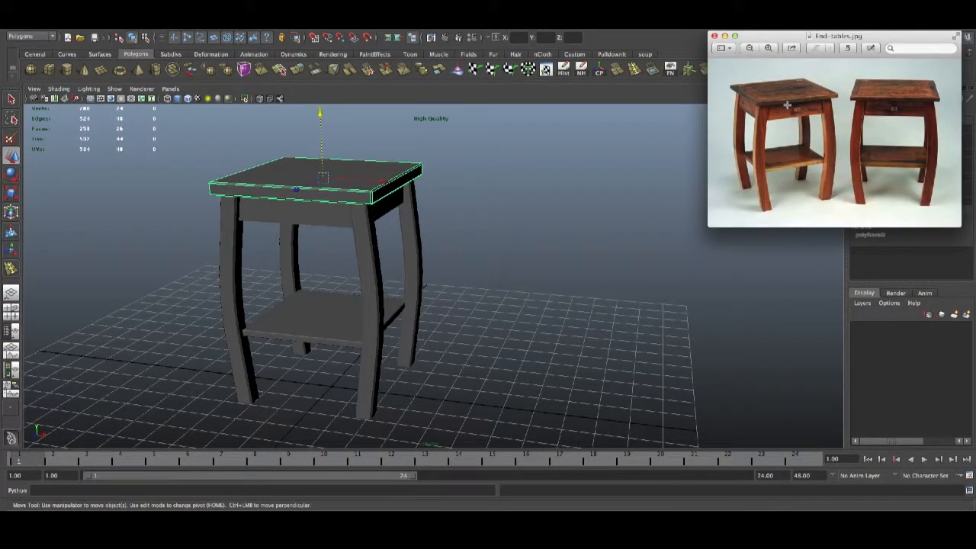
In the perspective view, raise the panel so it sits just under the tabletop.
left_click(10, 155)
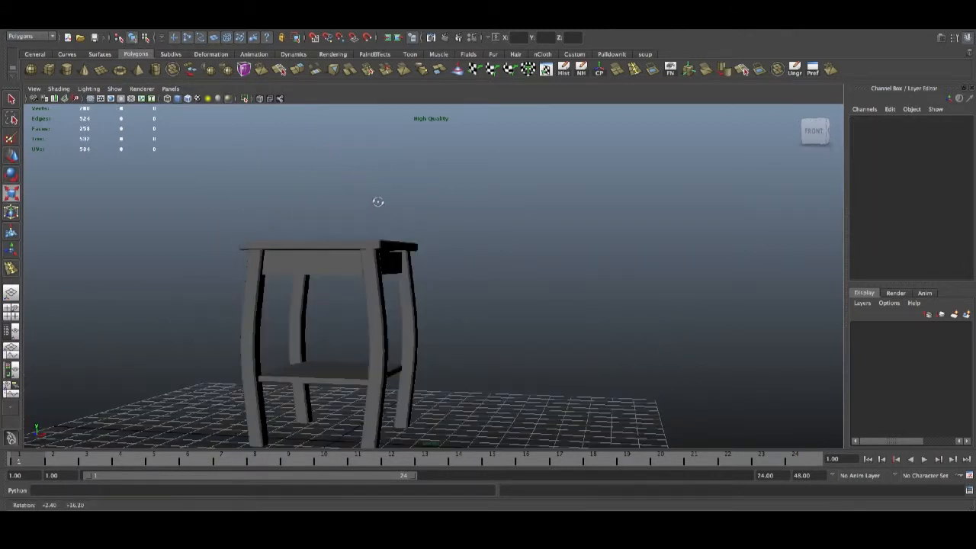
left_click(305, 247)
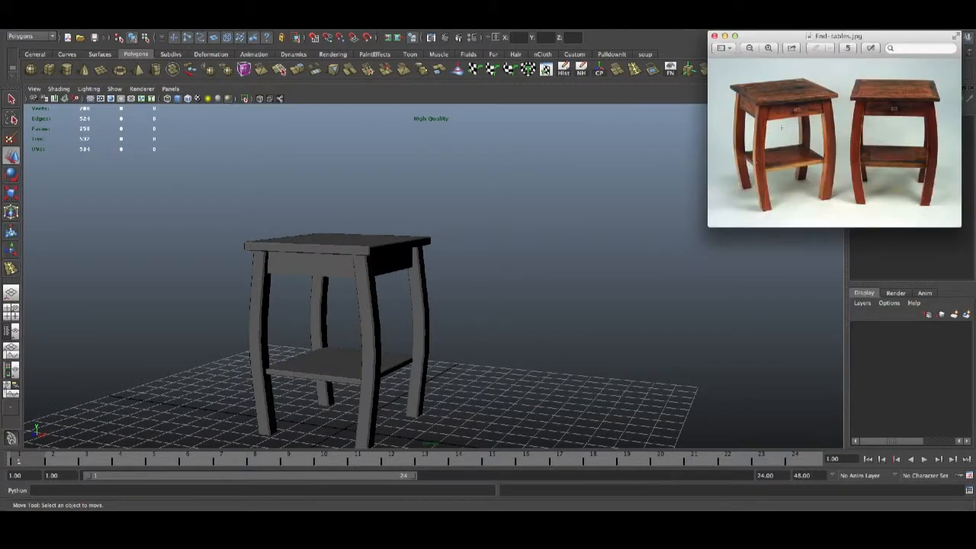
mouse_move(317, 259)
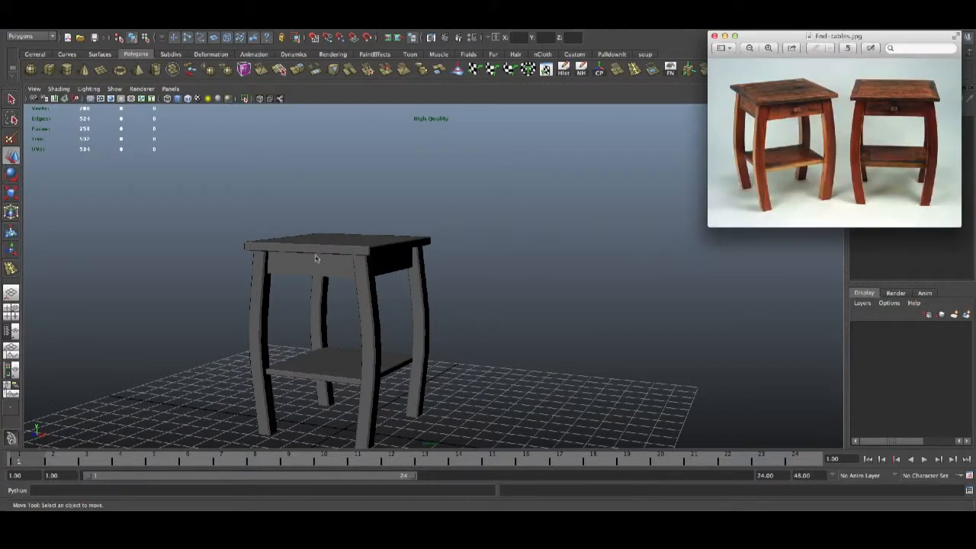
left_click(338, 260)
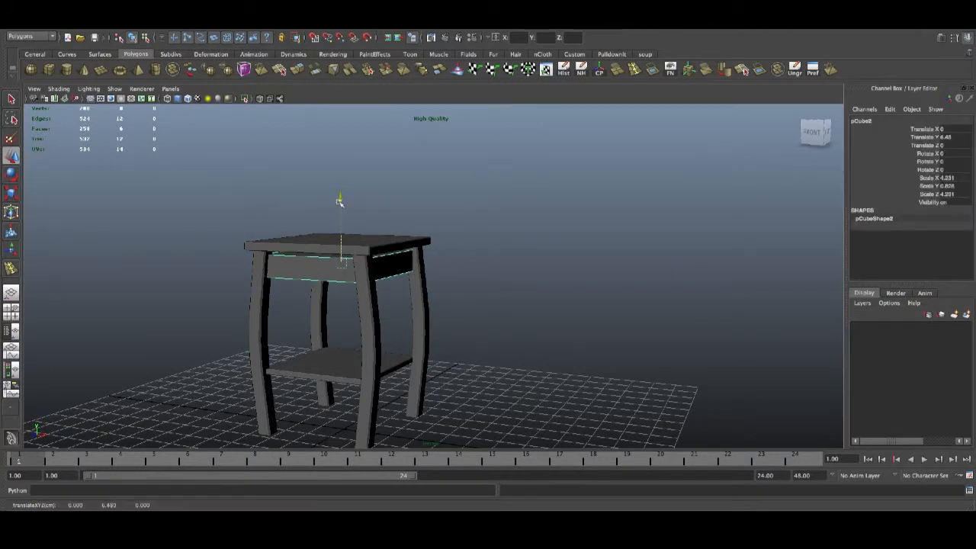
left_click_drag(339, 201, 341, 161)
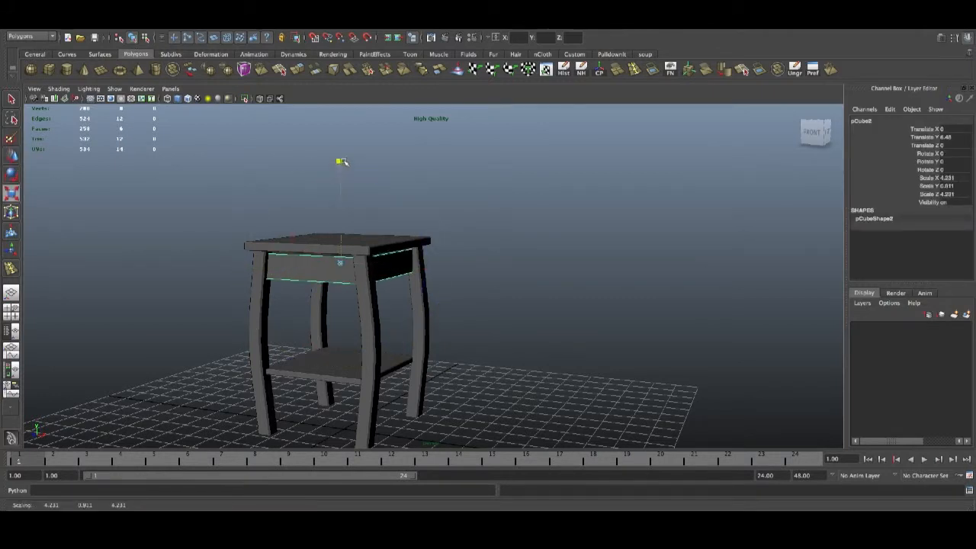
left_click_drag(341, 162, 342, 199)
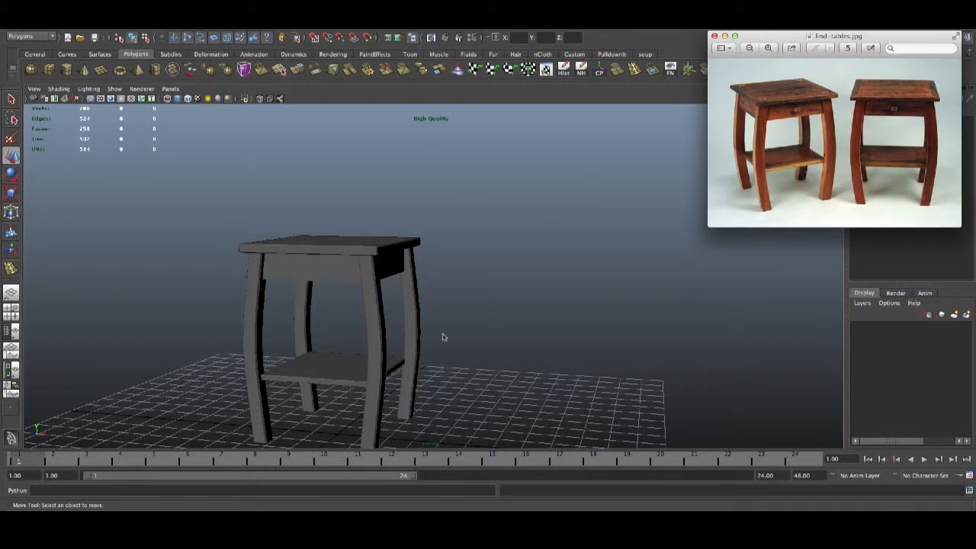
Orbit around the table to check its proportions from the front.
left_click_drag(445, 337, 485, 337)
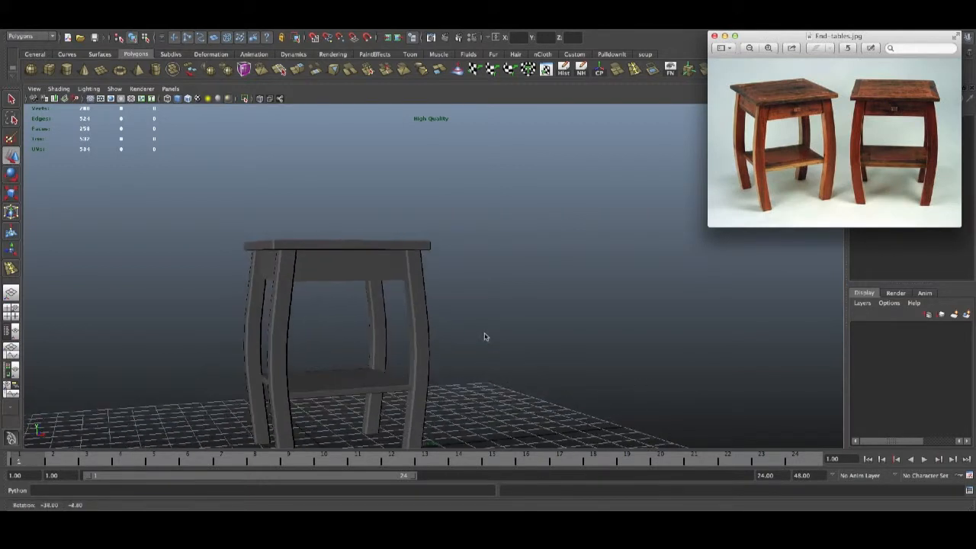
left_click_drag(484, 337, 476, 341)
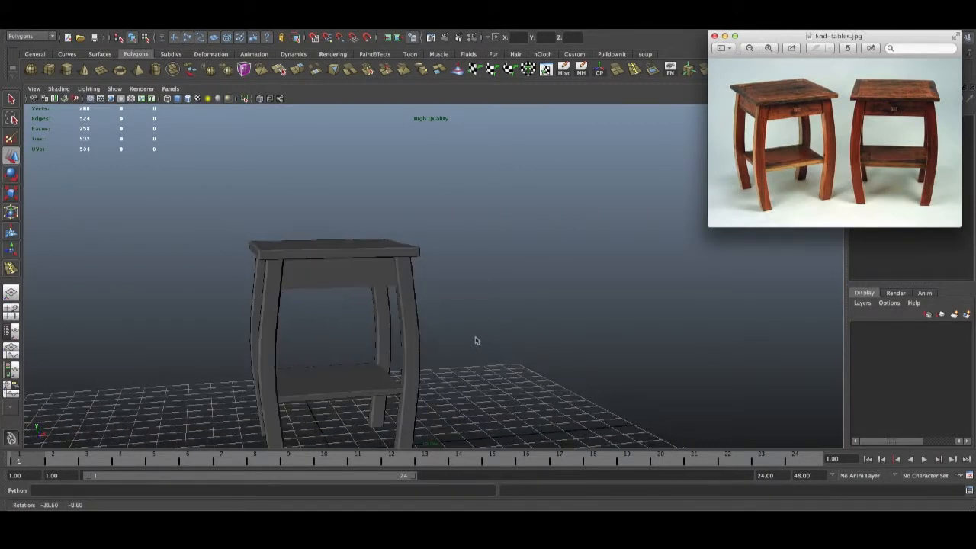
left_click_drag(476, 342, 470, 326)
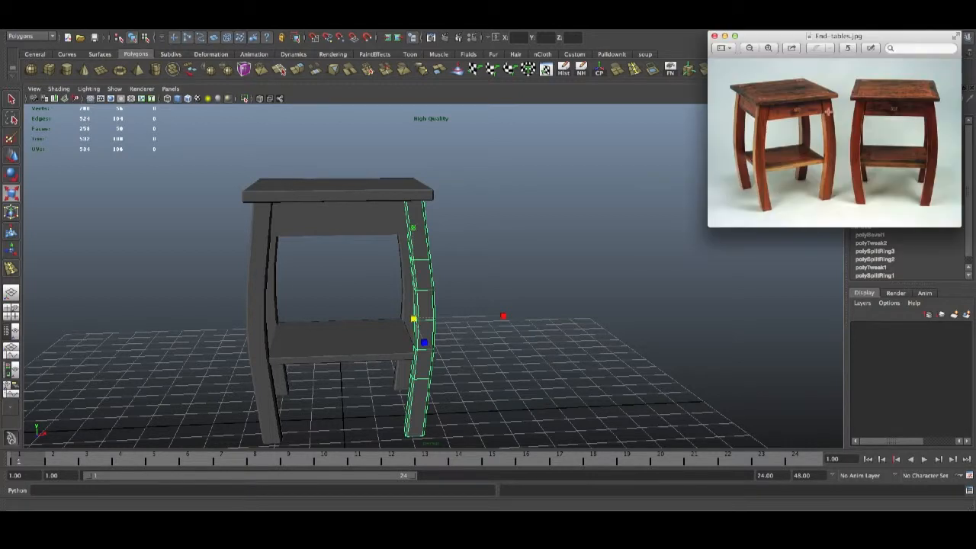
mouse_move(501, 320)
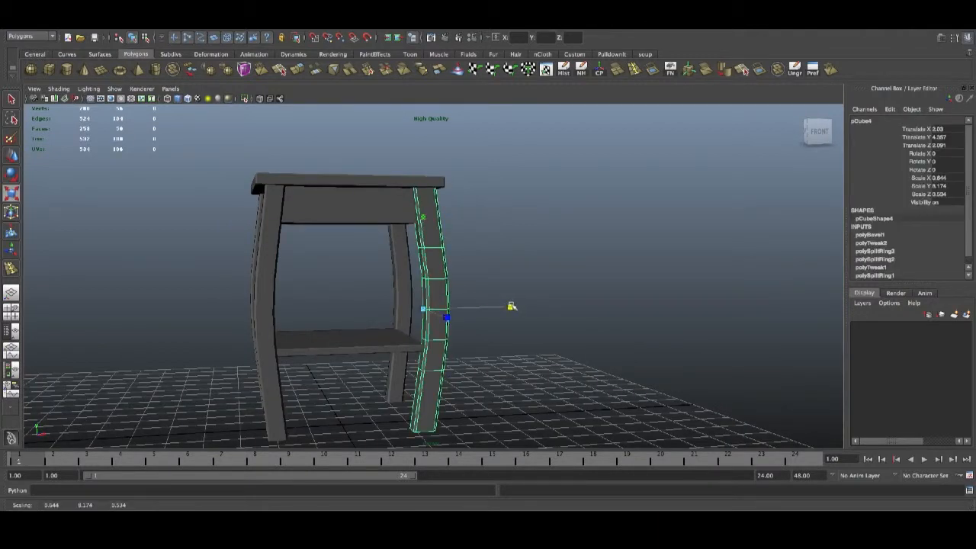
Stretch the leg's curve sideways by scaling its lattice.
left_click_drag(510, 305, 488, 308)
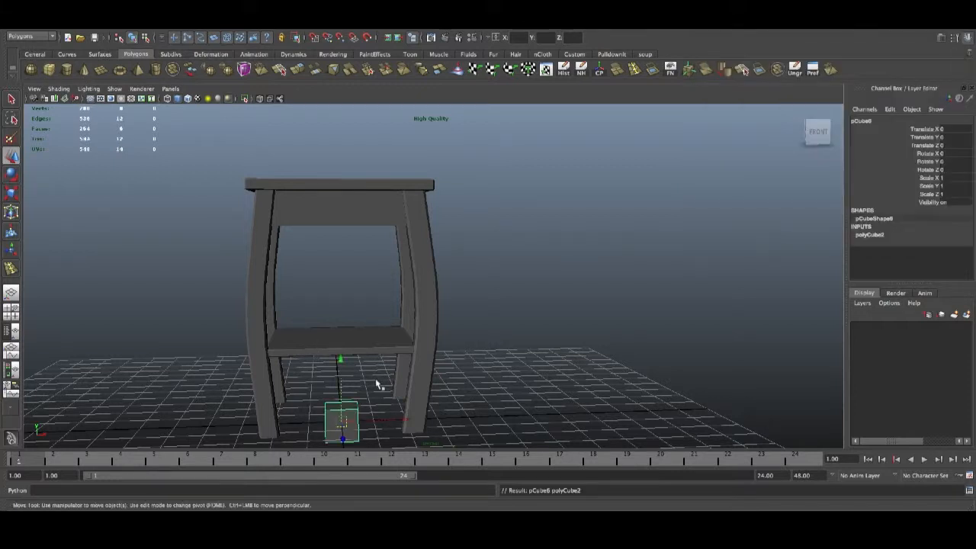
Move the small cube onto the drawer front and scale it down into a knob.
left_click(354, 328)
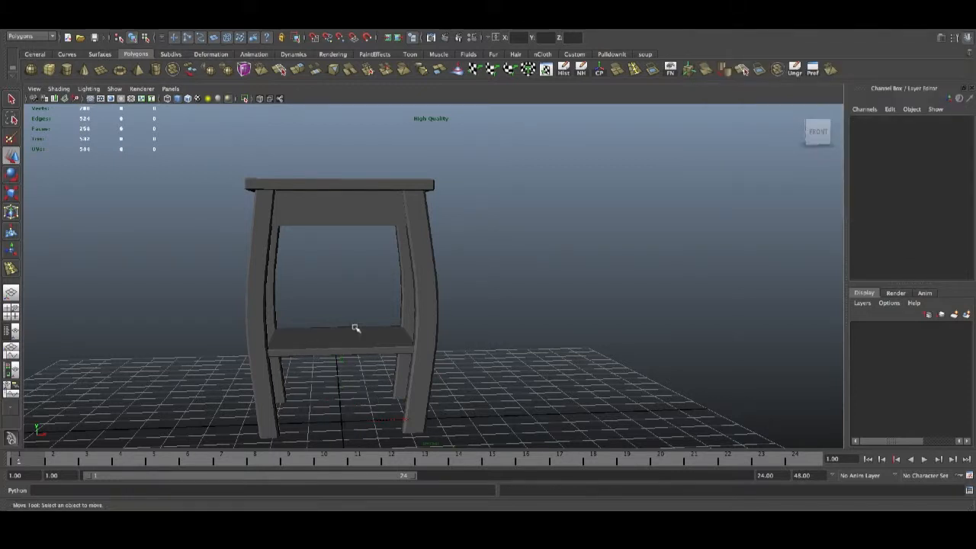
left_click(339, 335)
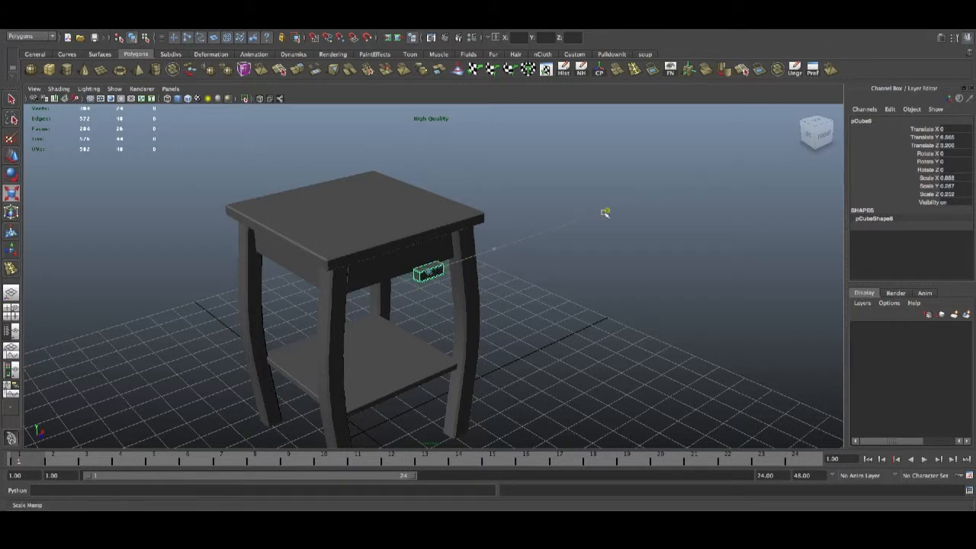
left_click(546, 378)
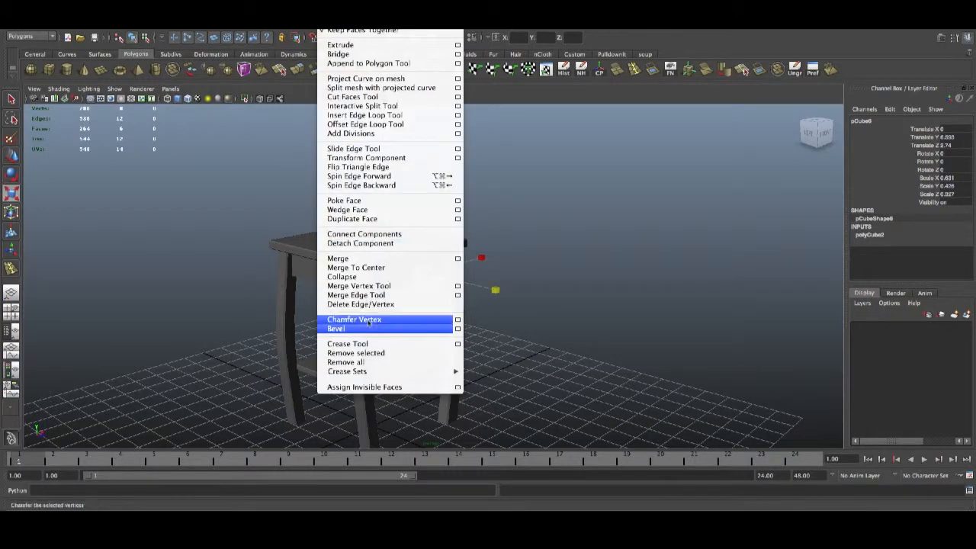
Bevel the drawer knob's edges and adjust its Offset in the Channel Box.
left_click(335, 328)
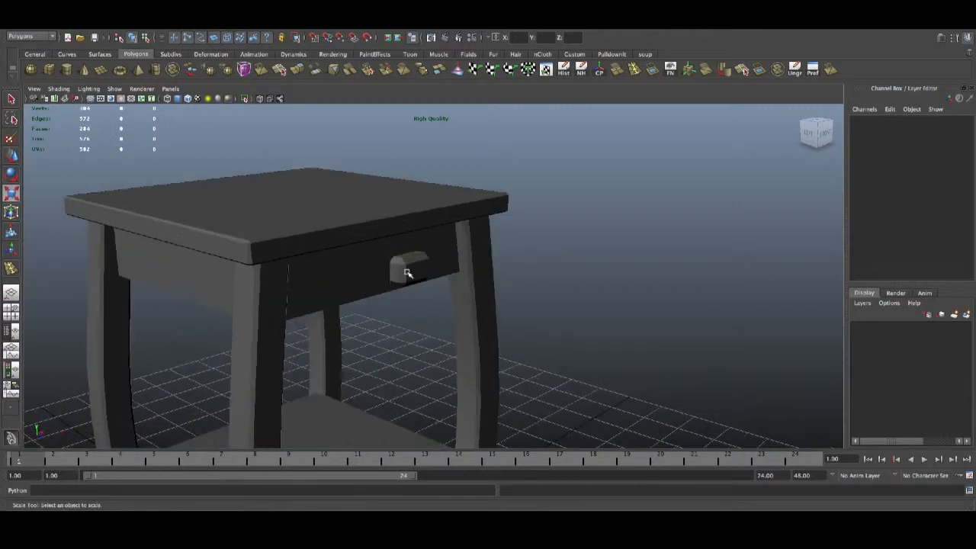
left_click(408, 271)
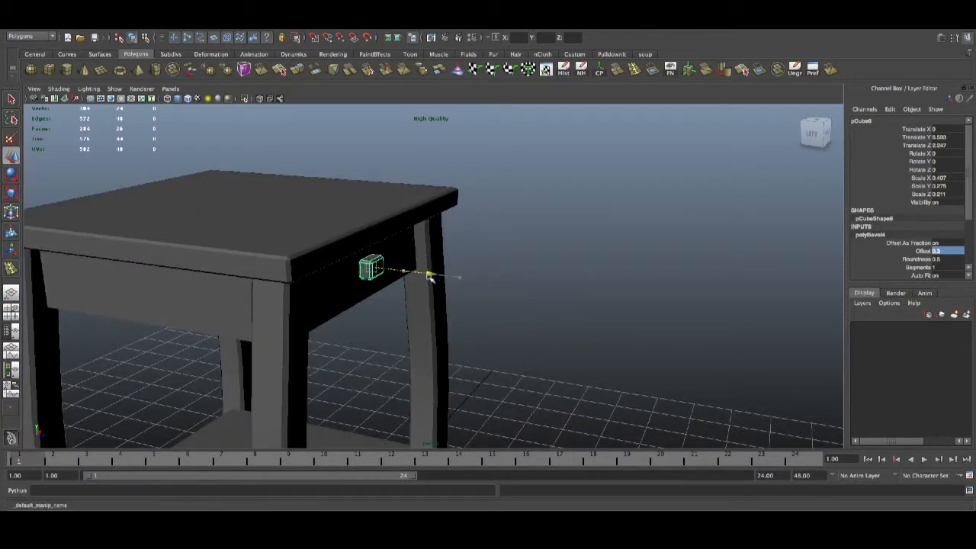
left_click(597, 293)
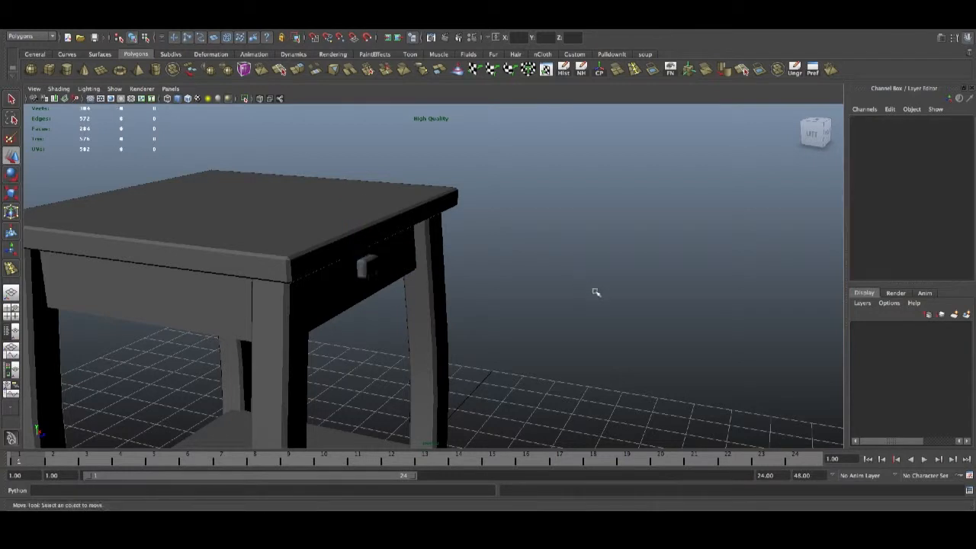